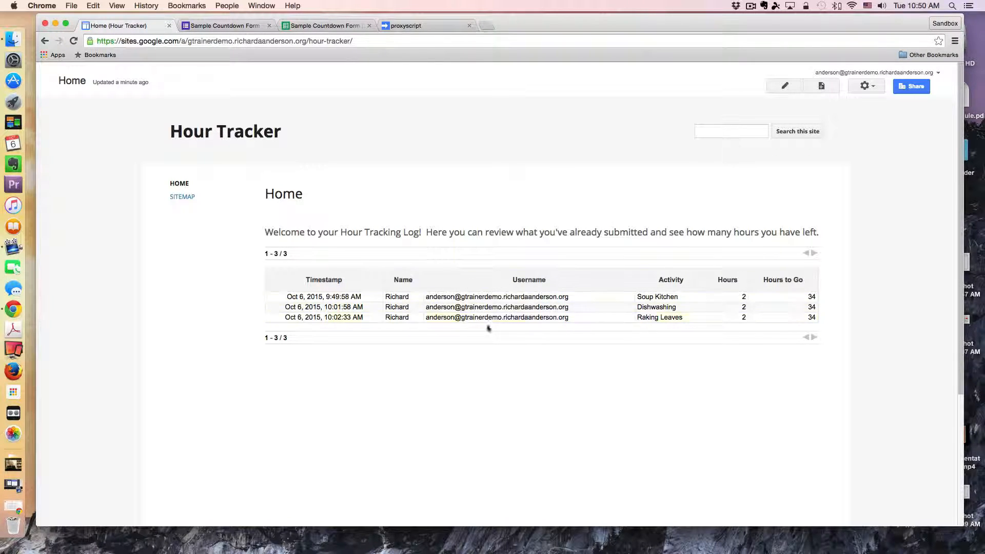
mouse_move(521, 287)
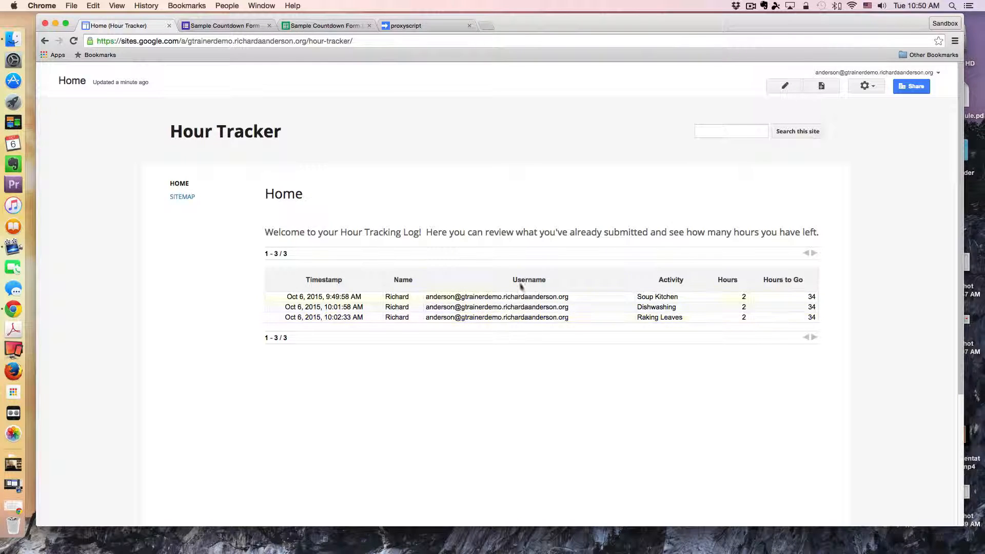
mouse_move(476, 311)
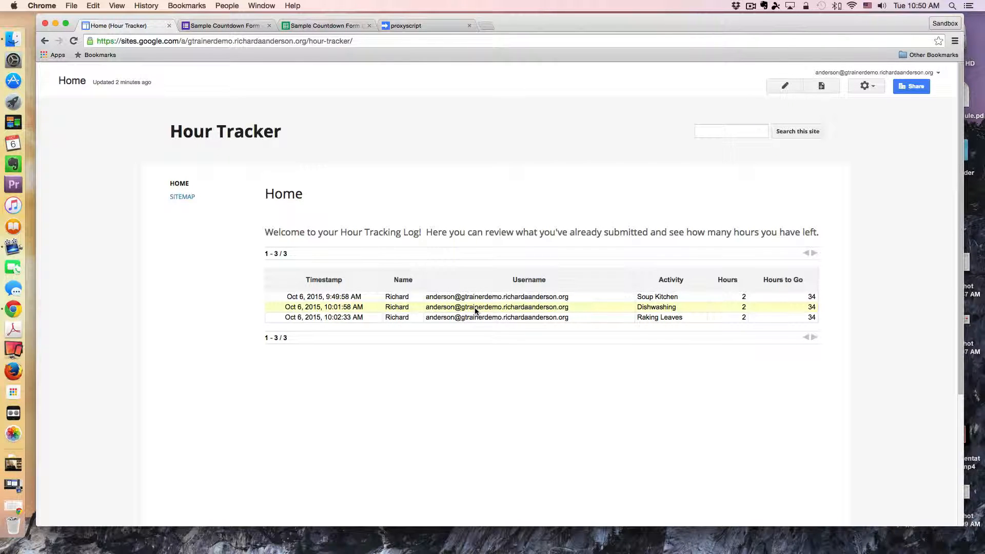
mouse_move(479, 282)
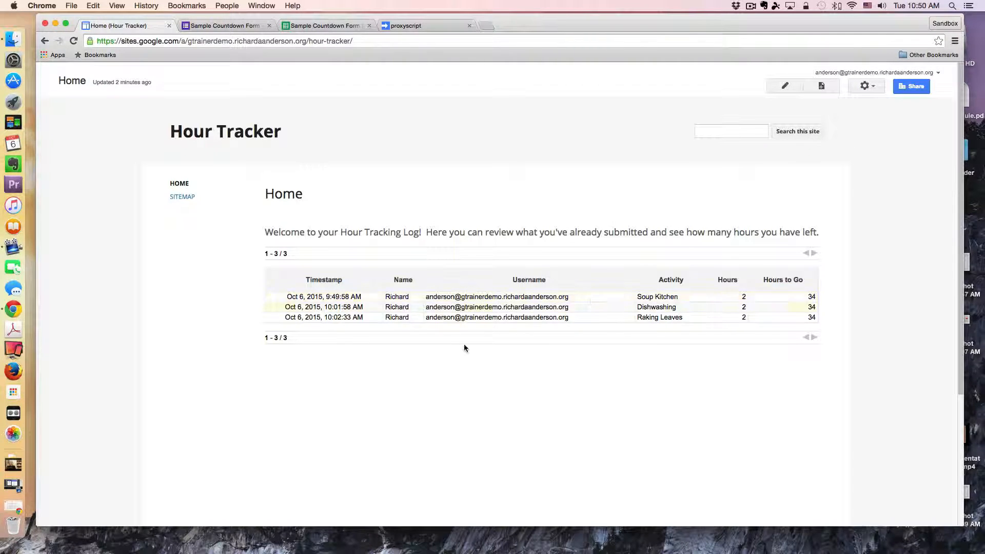
mouse_move(433, 311)
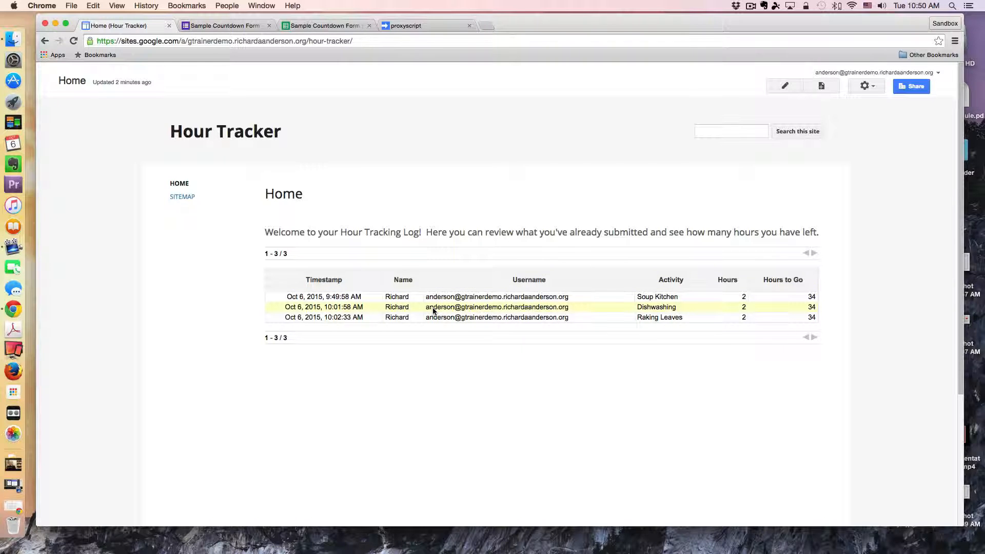
mouse_move(484, 310)
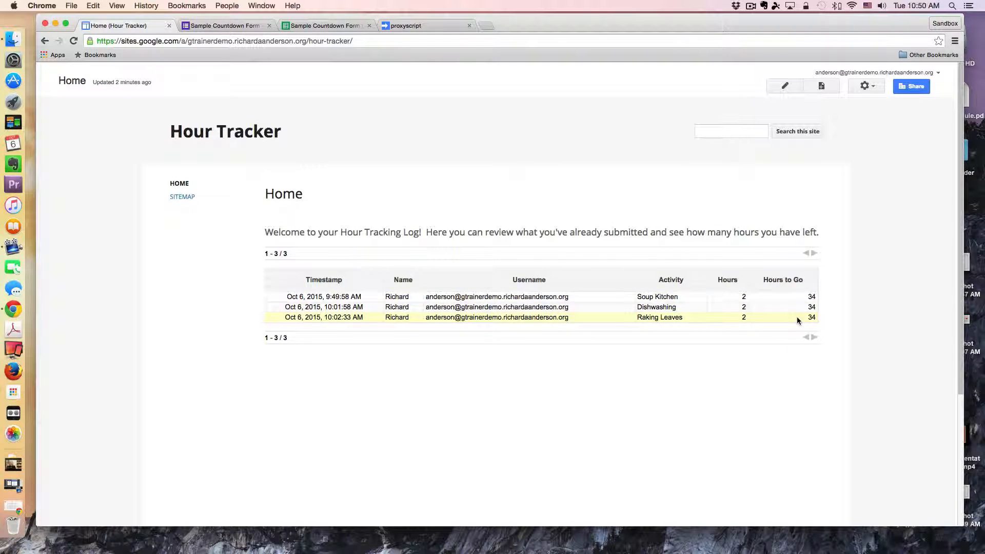
mouse_move(771, 248)
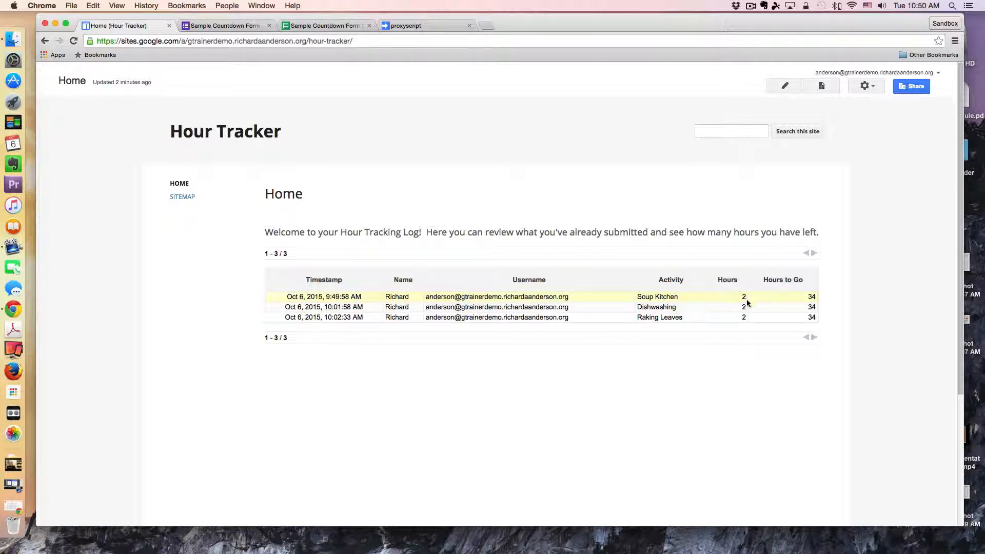
mouse_move(743, 311)
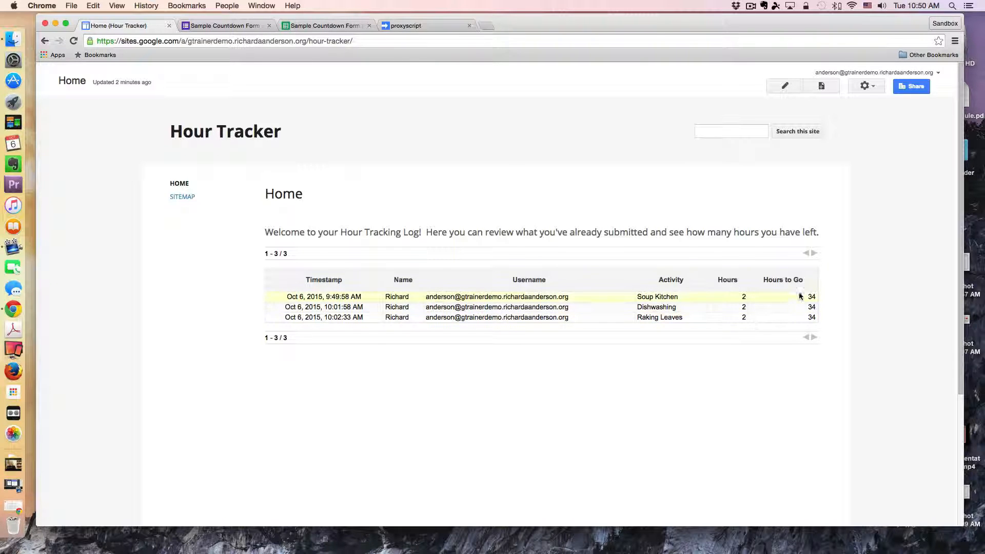
mouse_move(812, 323)
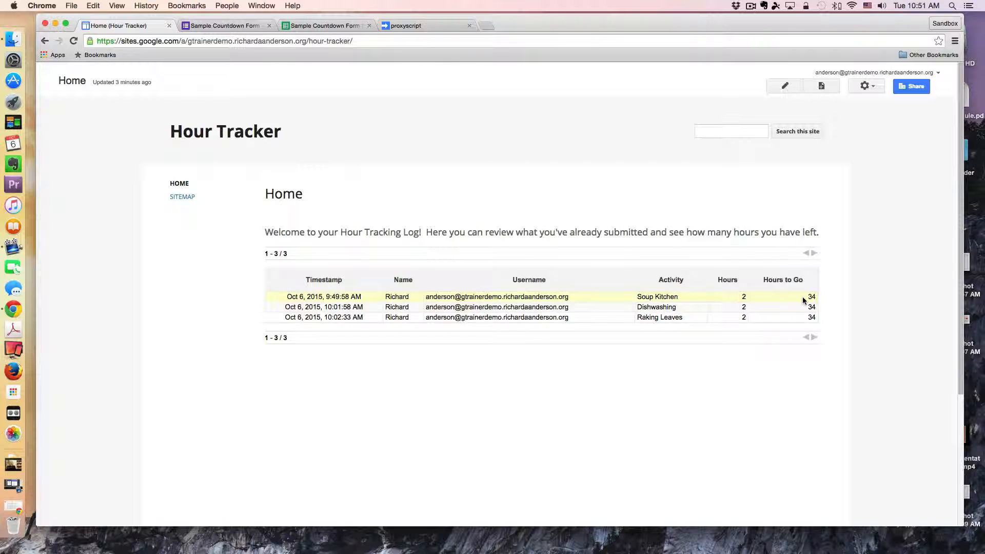
Review the Number of hours question's validation (number greater than 0) in the Sample Countdown Form editor
left_click(222, 25)
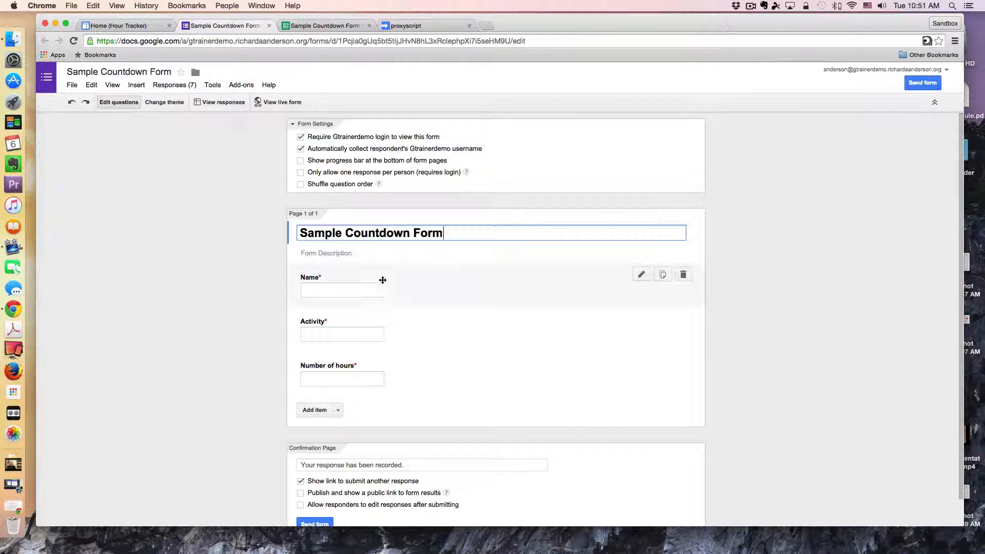
mouse_move(357, 293)
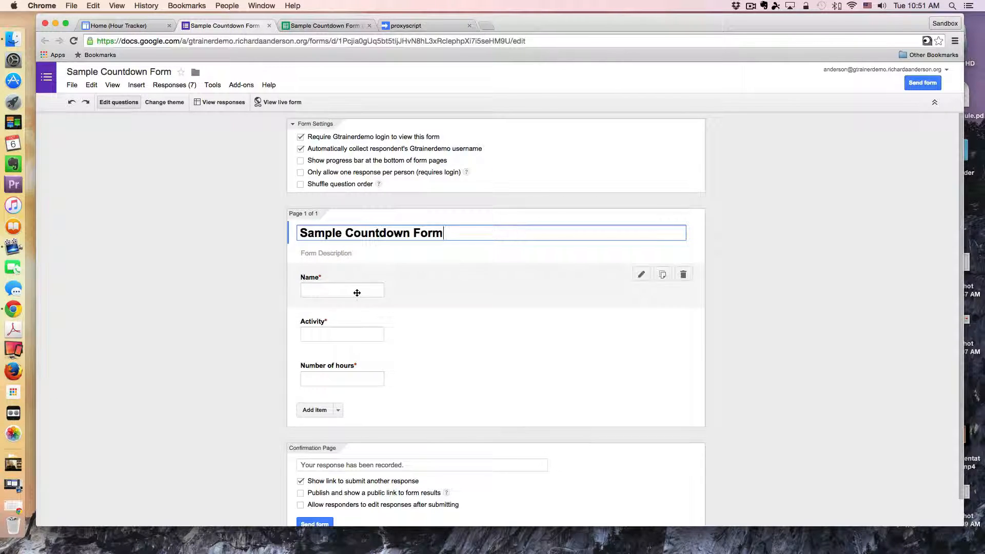
mouse_move(351, 337)
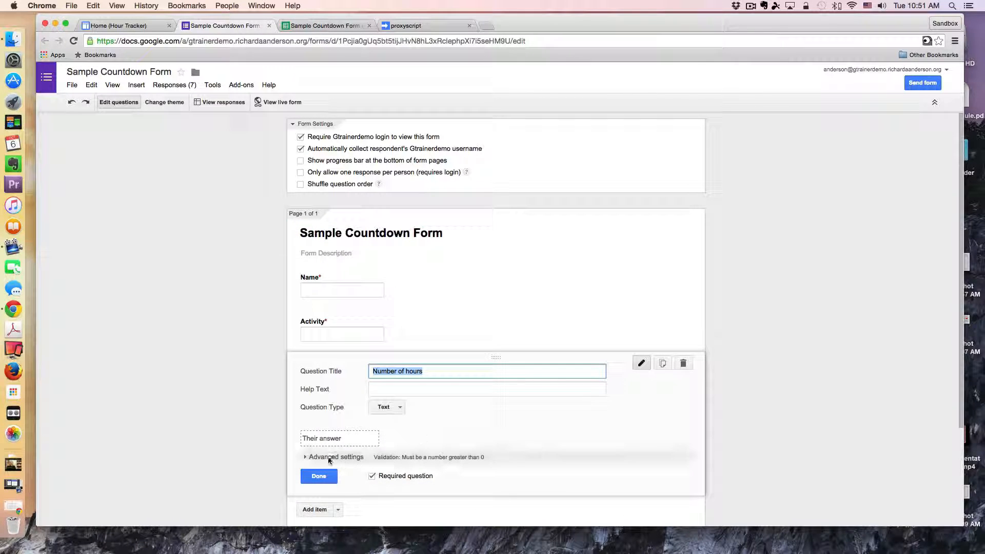
left_click(336, 457)
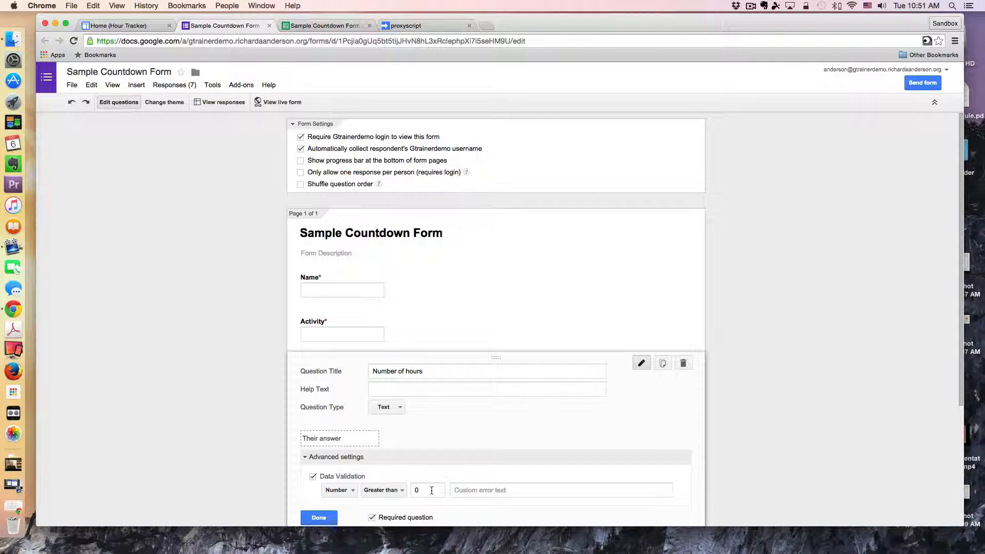
left_click(318, 517)
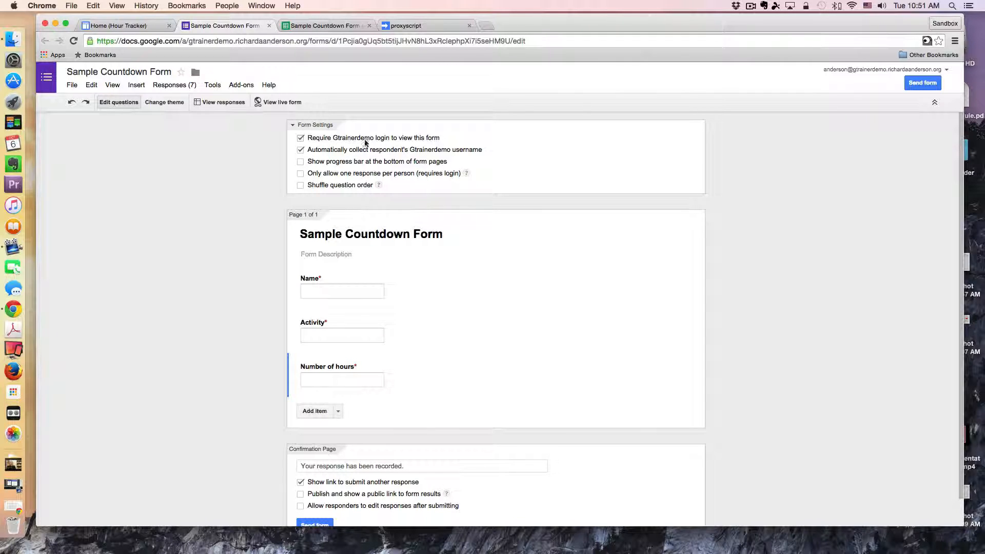
mouse_move(404, 144)
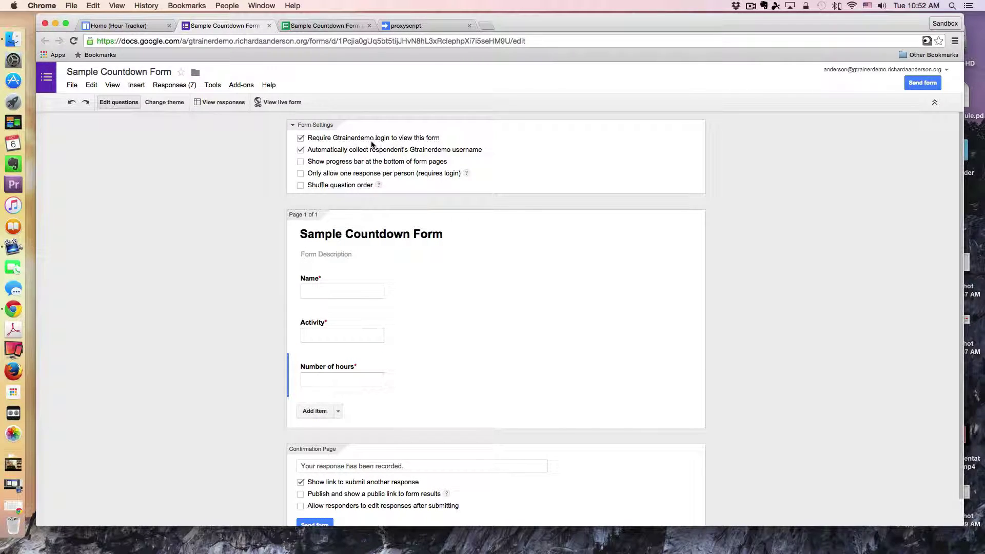
mouse_move(336, 150)
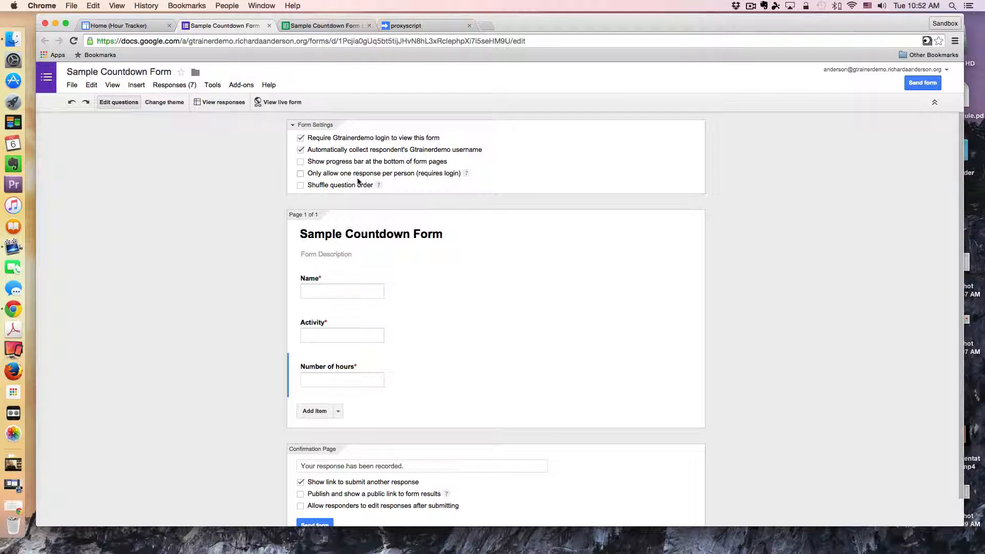
Show the Form Responses 1 sheet's hours columns and glance at the installed add-ons
scroll("down", 3)
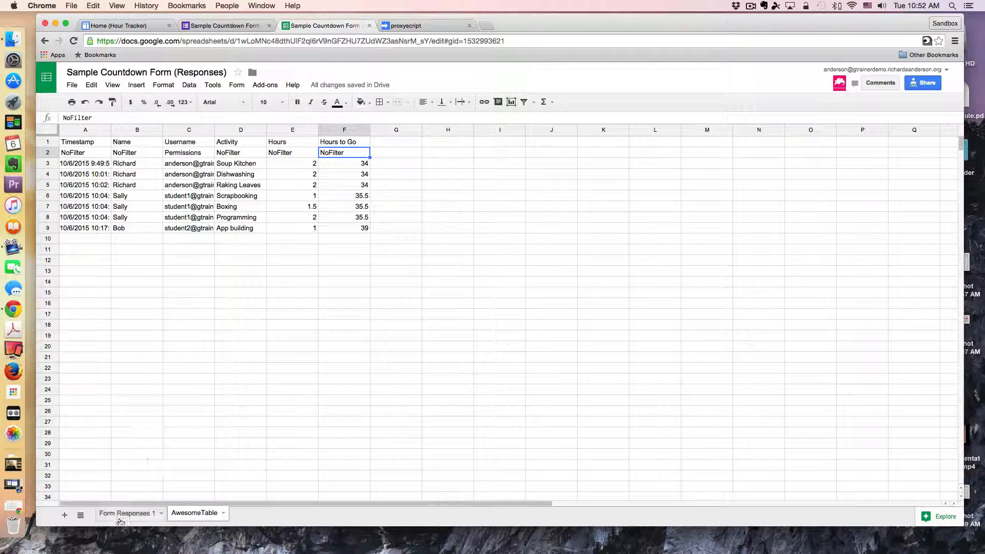
left_click(127, 513)
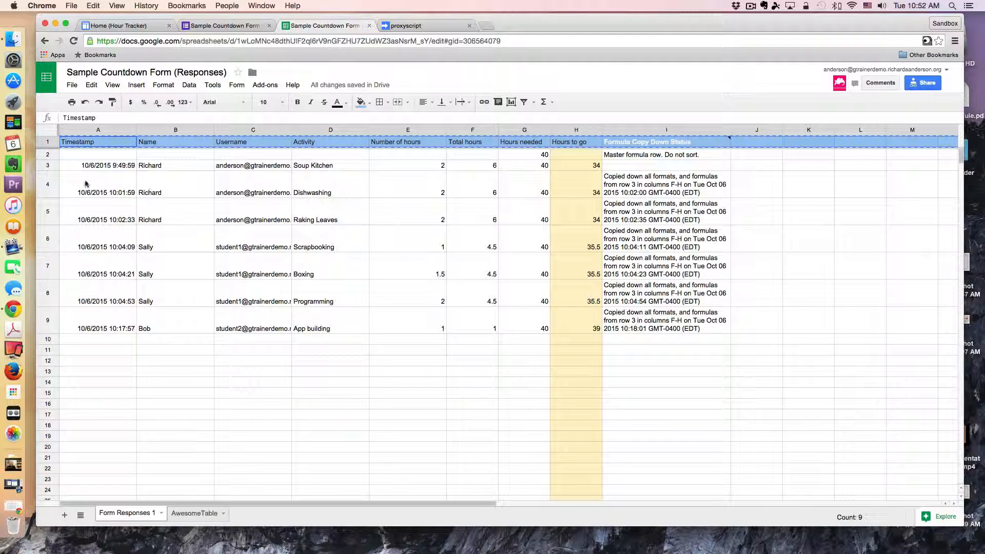
mouse_move(89, 184)
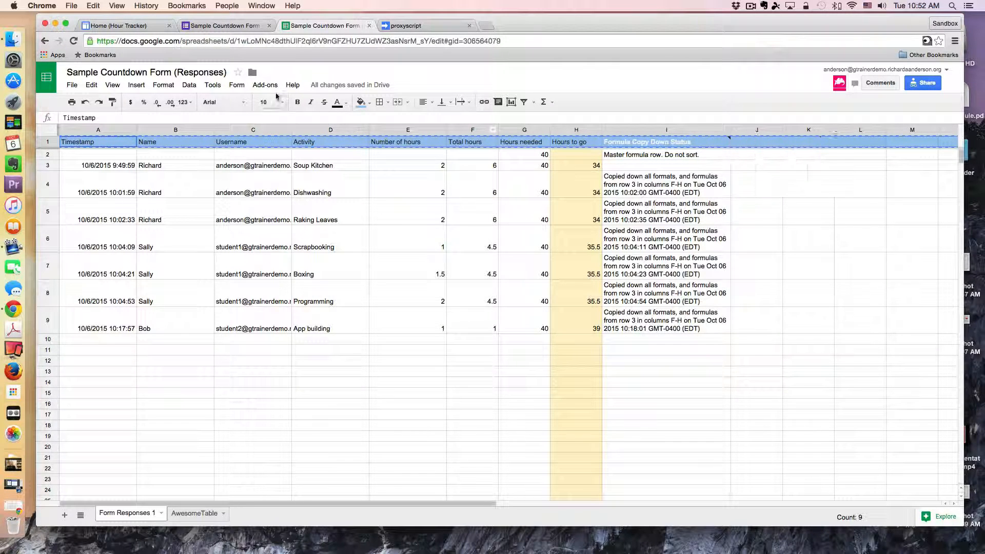
left_click(265, 84)
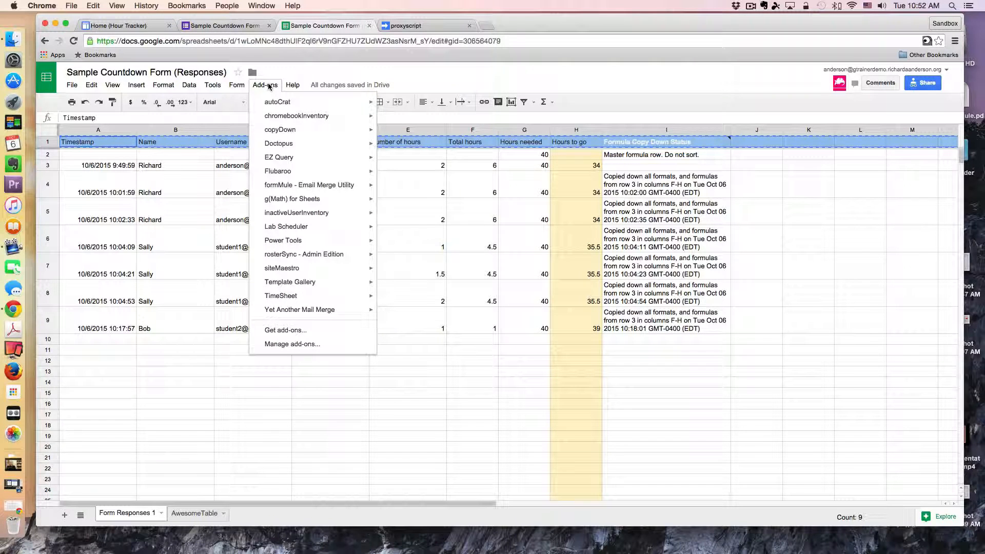
mouse_move(265, 138)
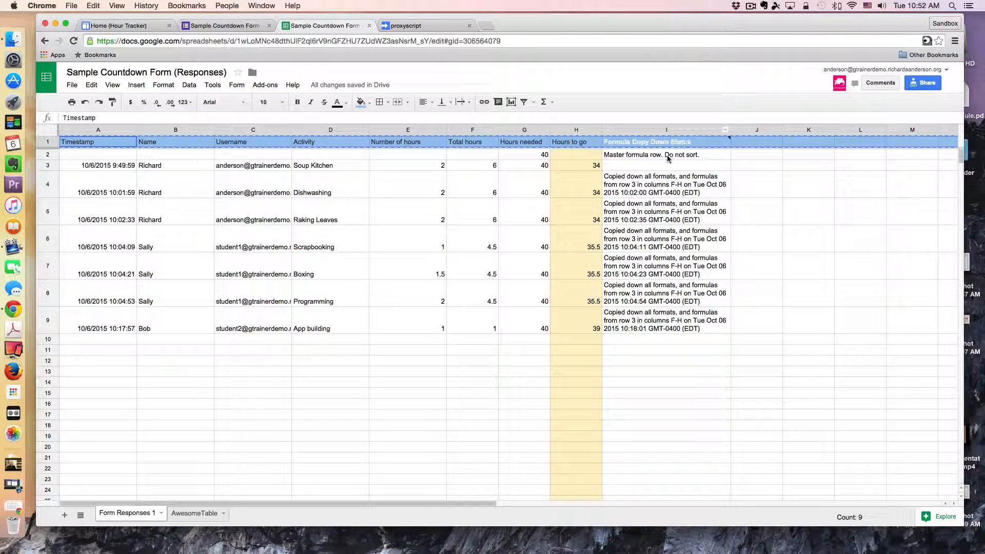
mouse_move(551, 171)
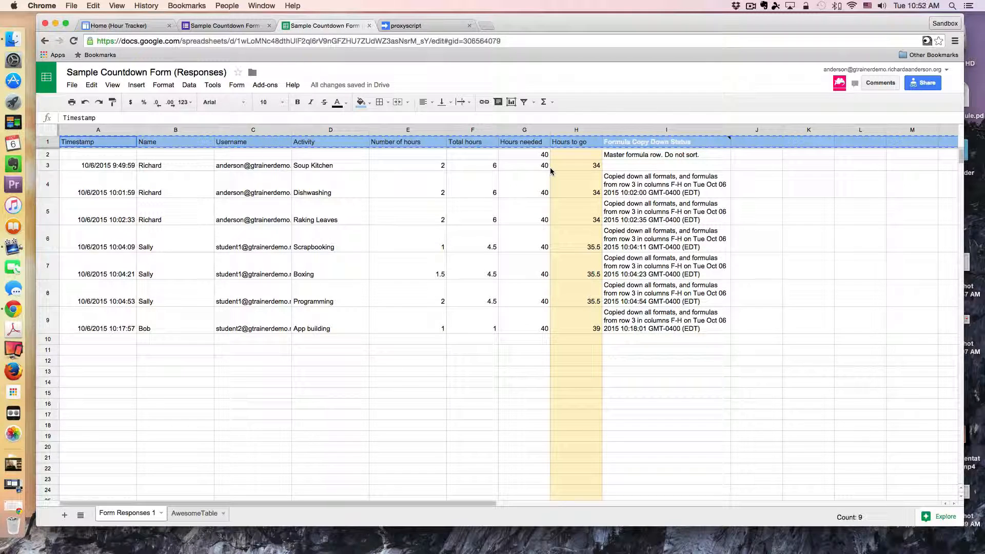
scroll("right", 3)
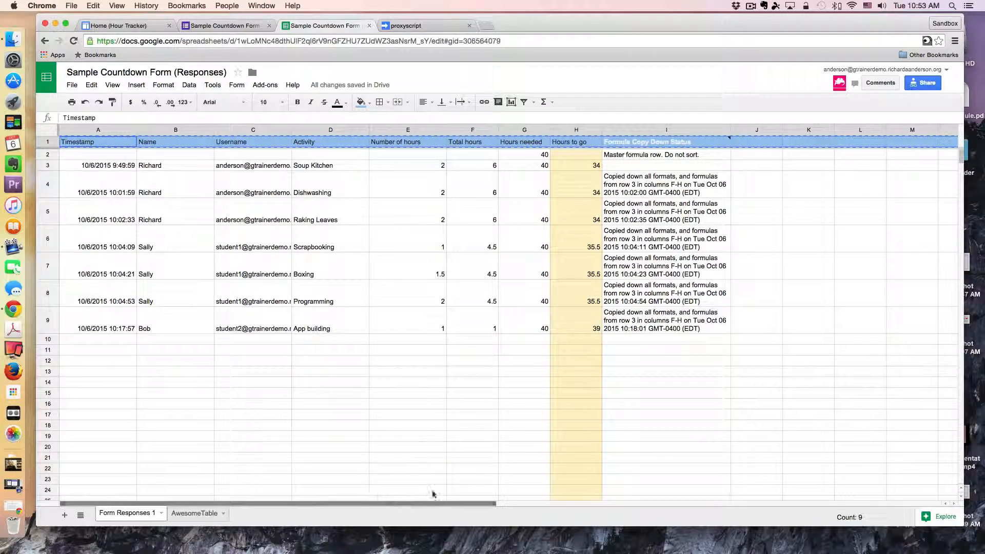
mouse_move(528, 180)
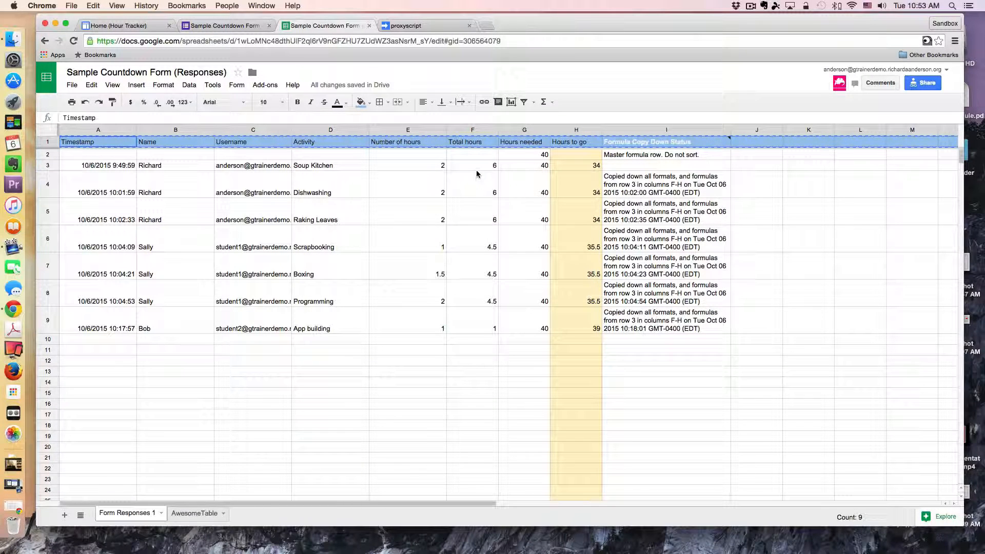
left_click(473, 165)
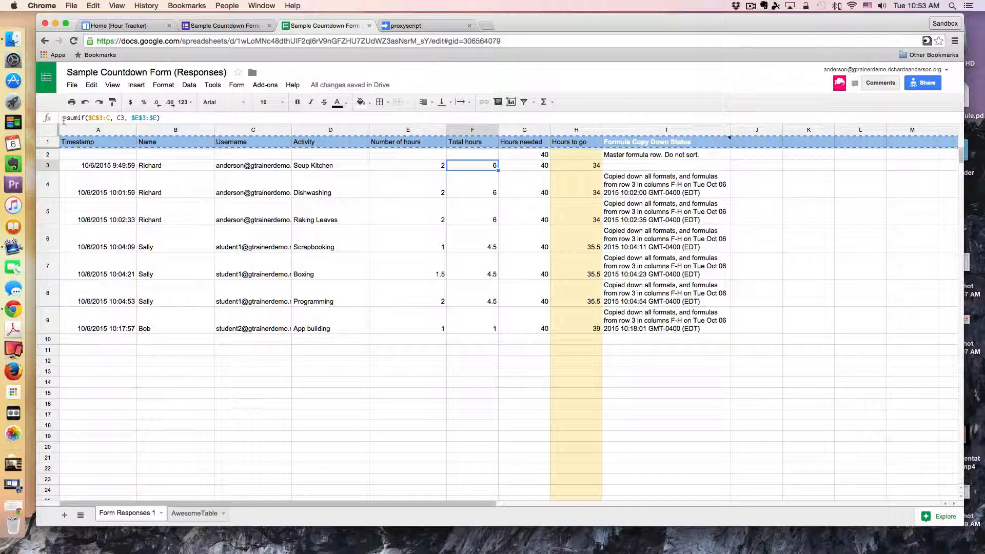
double_click(472, 166)
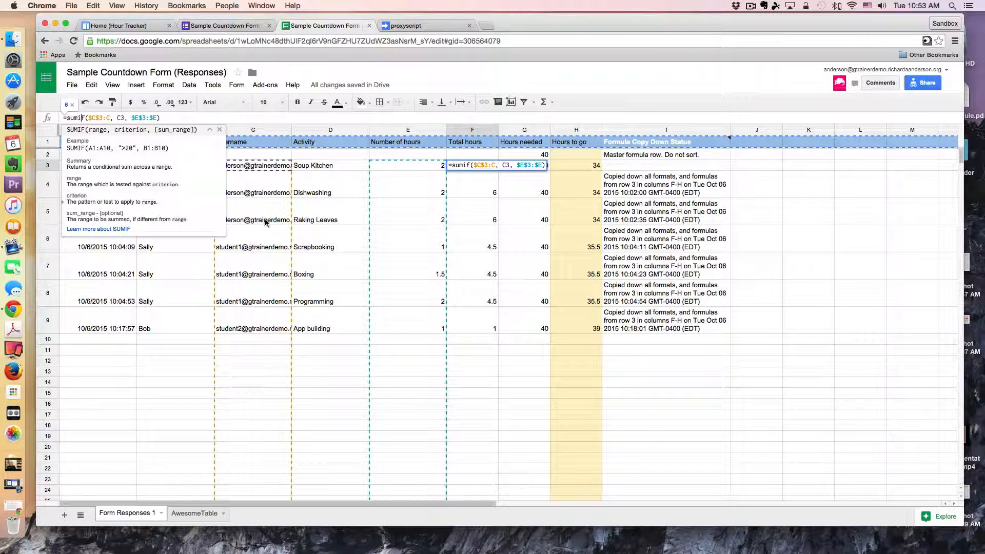
mouse_move(272, 338)
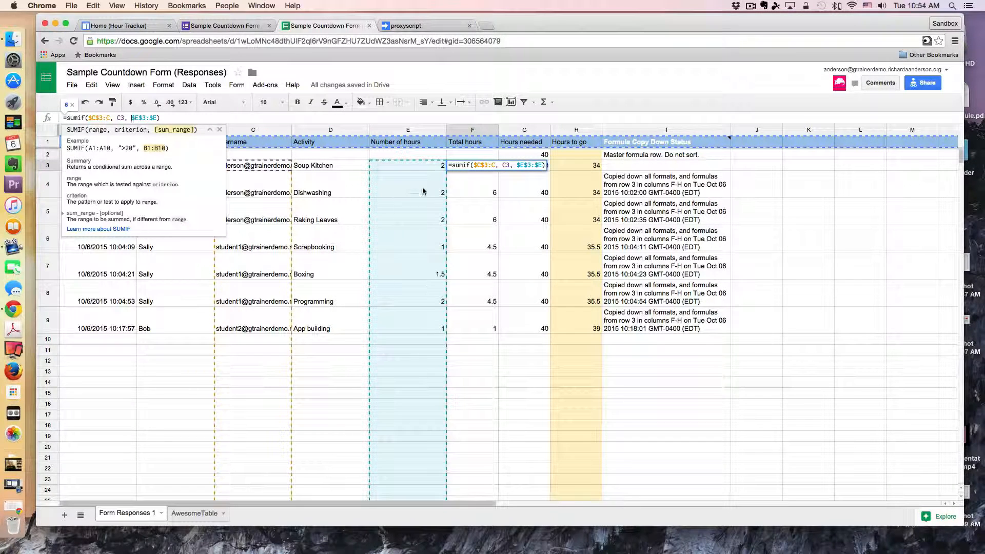
mouse_move(432, 168)
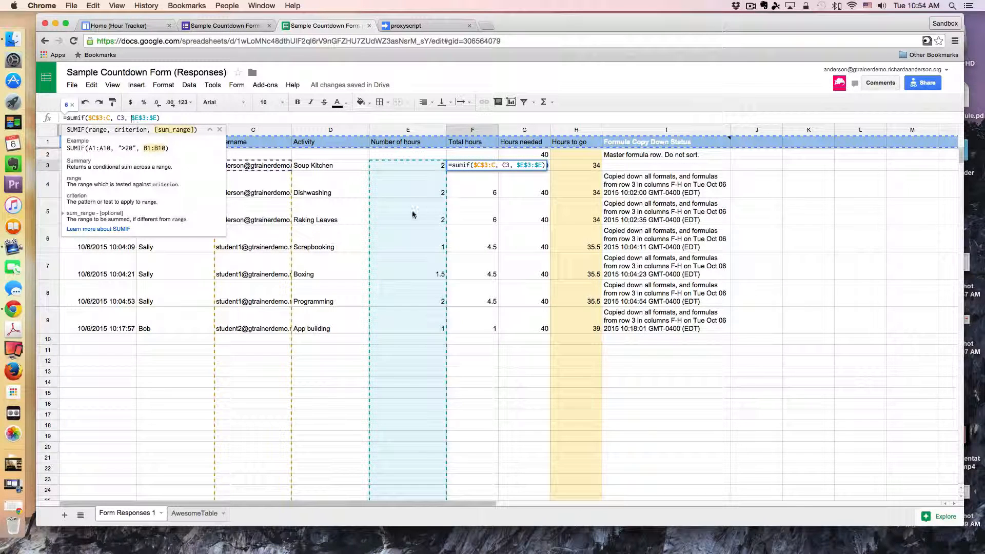
left_click(472, 183)
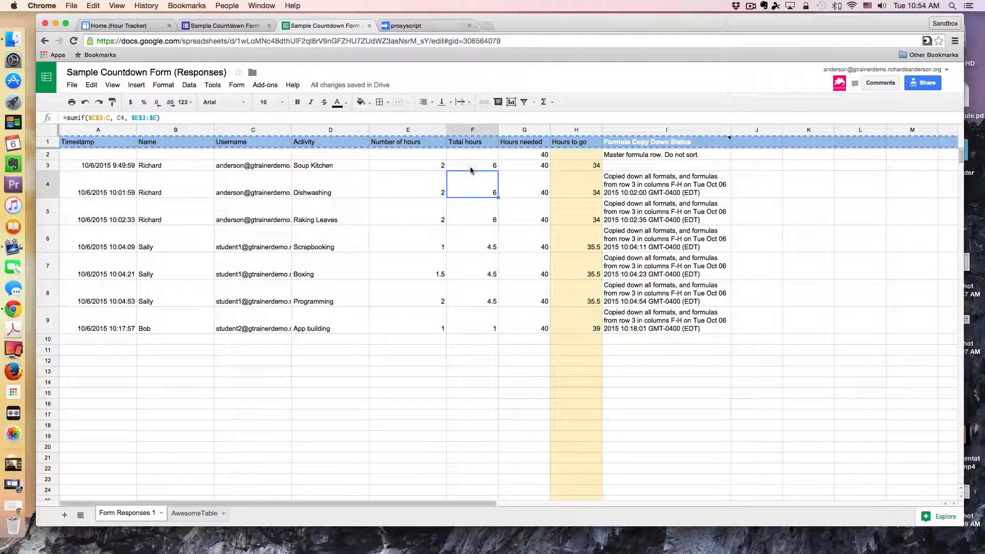
left_click(472, 166)
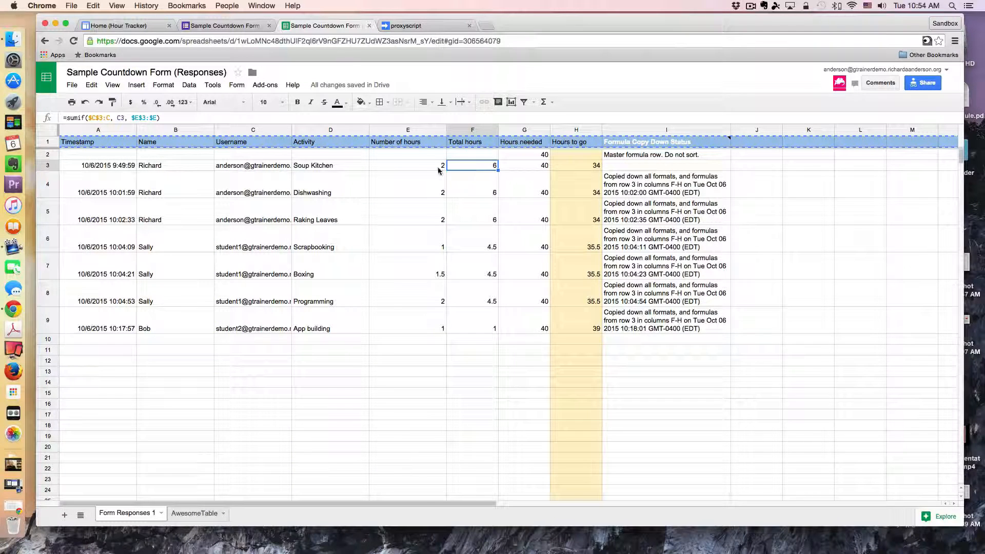
mouse_move(472, 166)
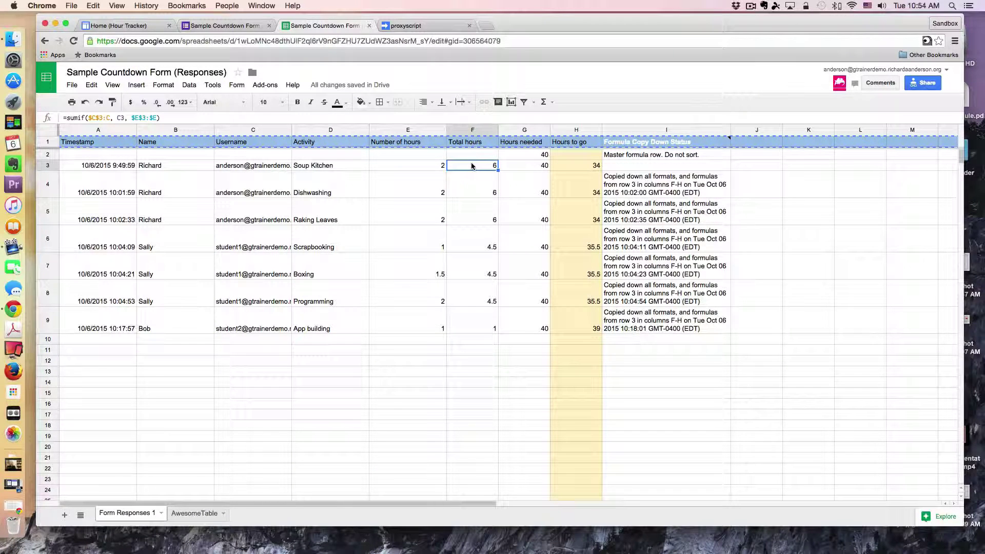
left_click(407, 165)
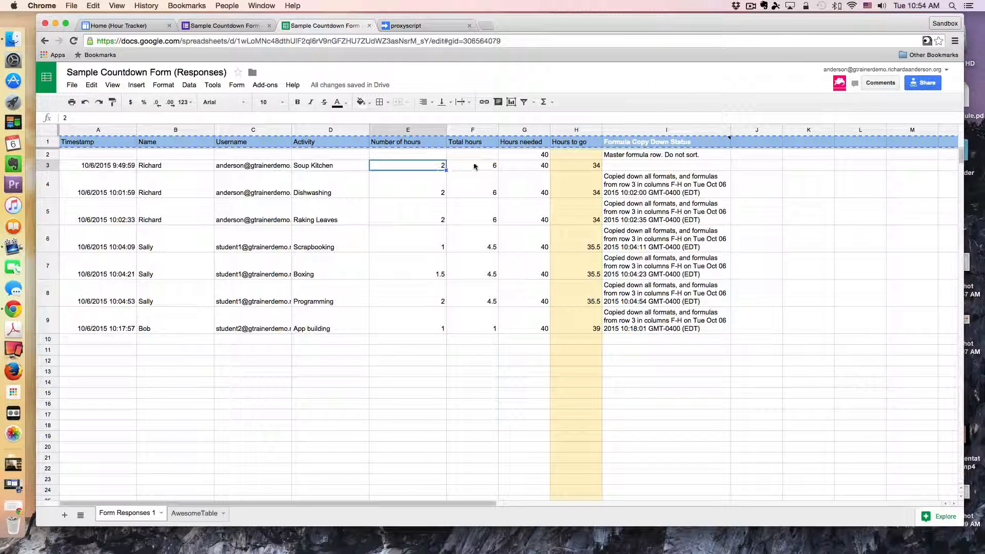
left_click(473, 165)
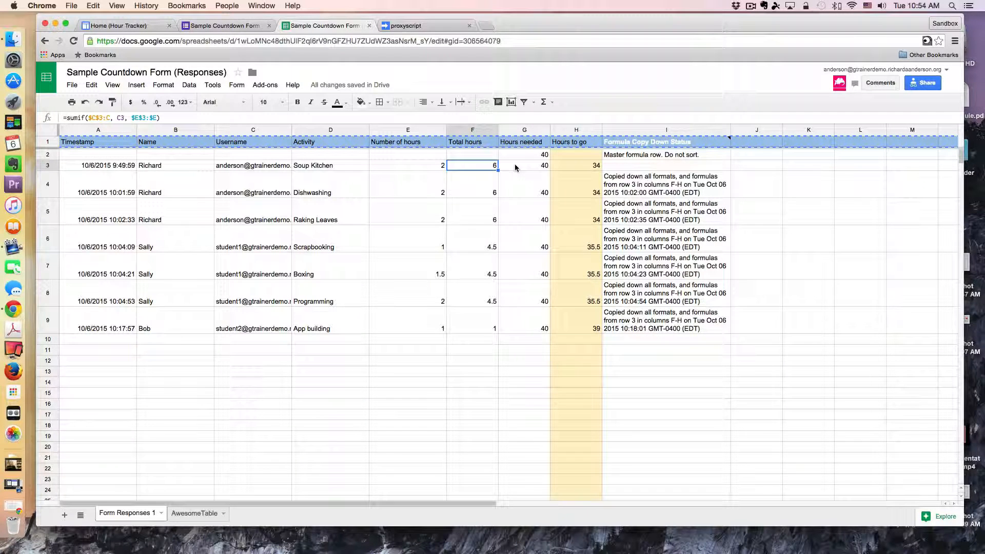
left_click(523, 166)
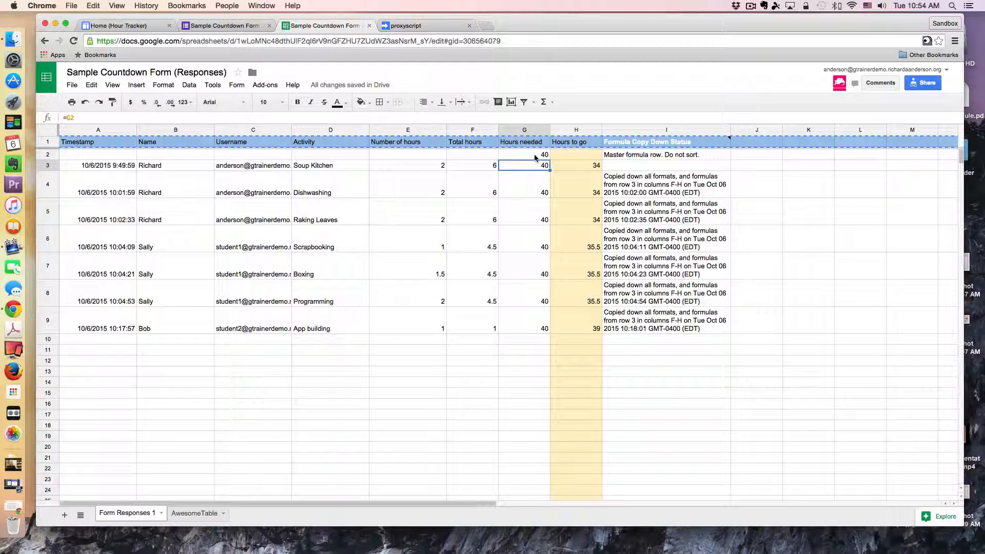
left_click(525, 154)
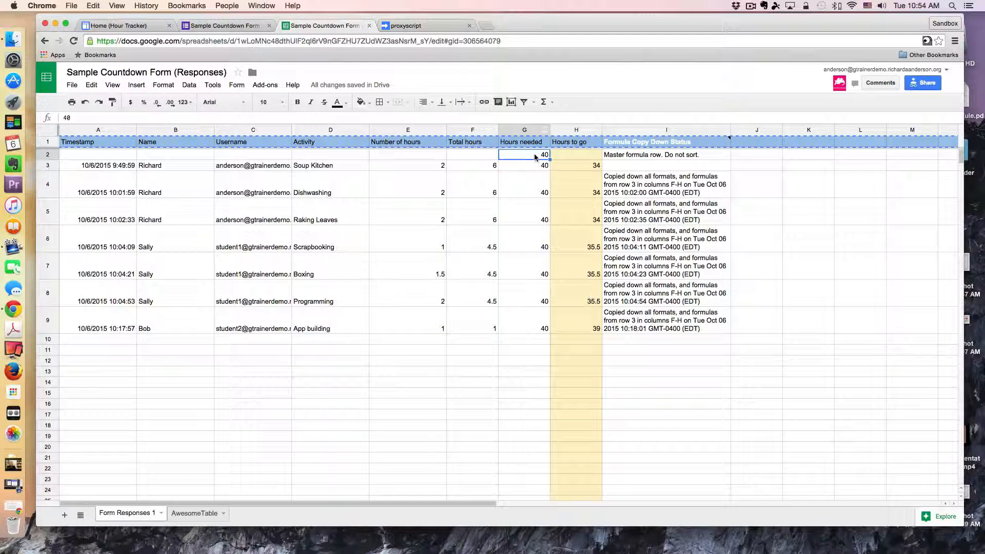
left_click(524, 168)
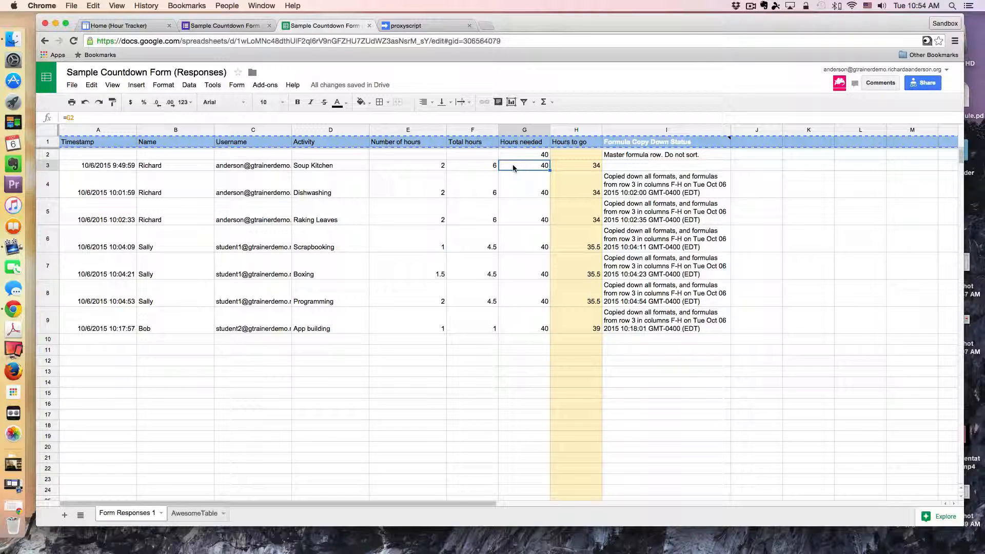
mouse_move(526, 169)
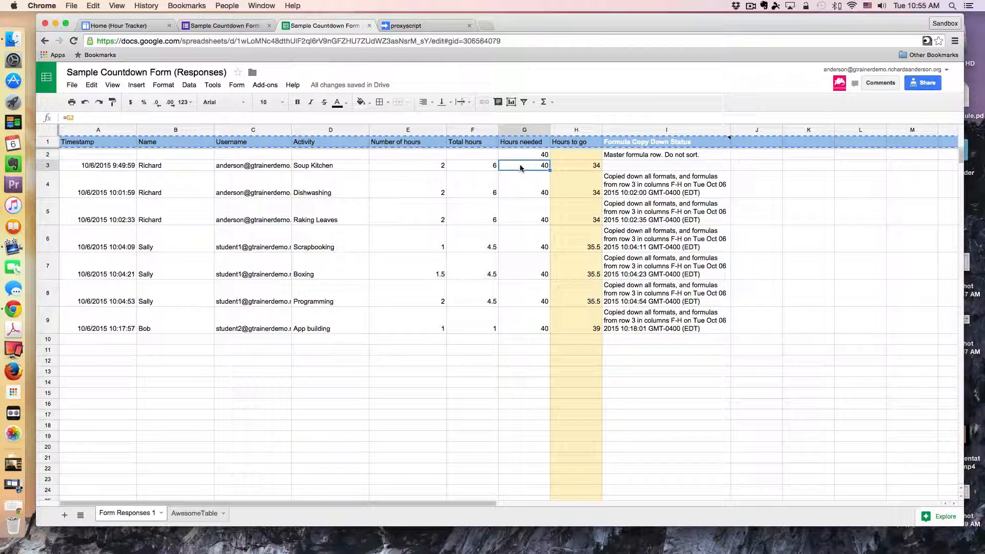
left_click(576, 166)
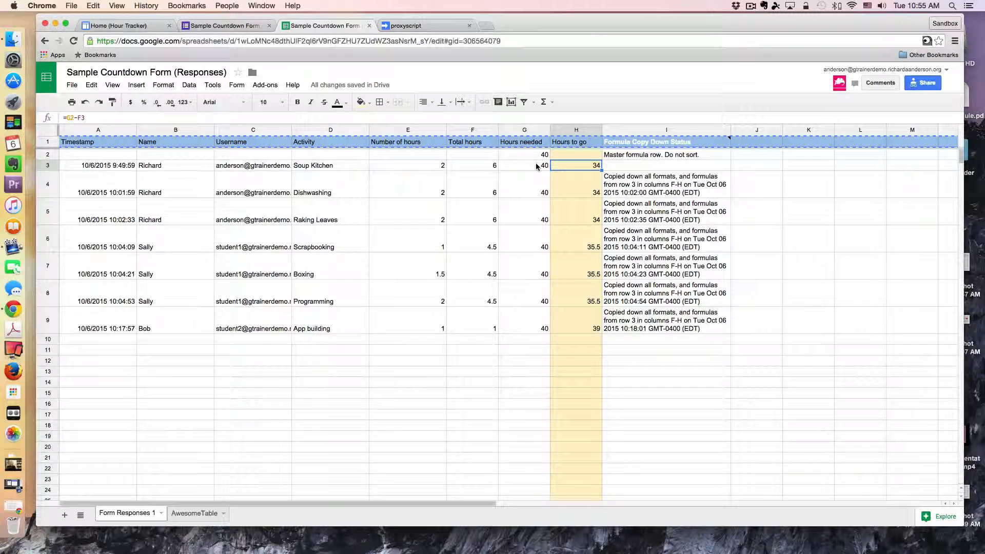
left_click(524, 165)
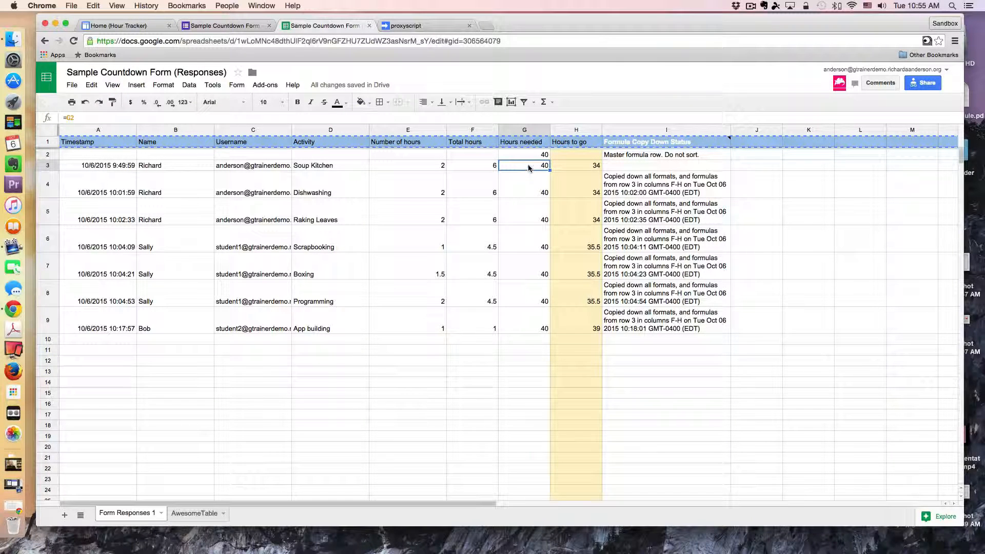
left_click(576, 165)
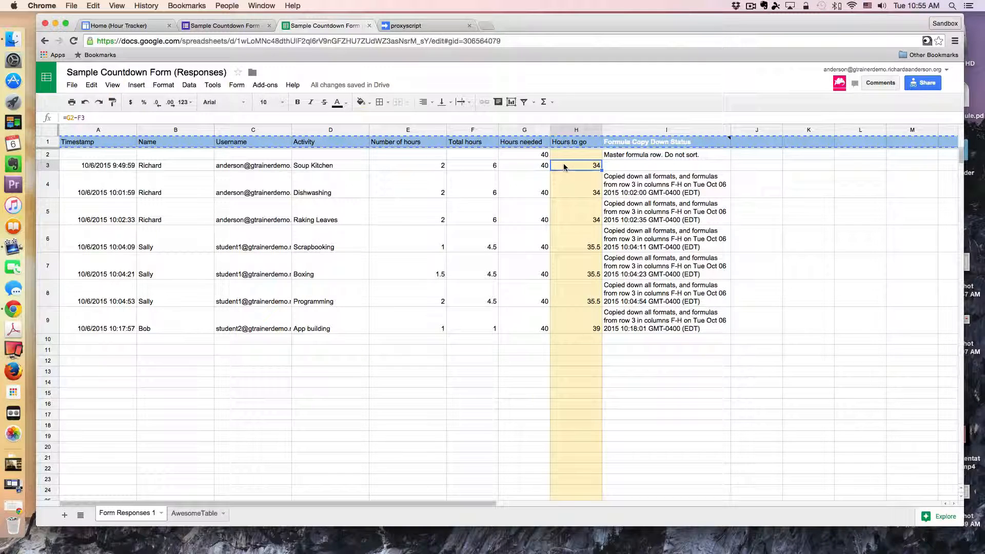
left_click(524, 165)
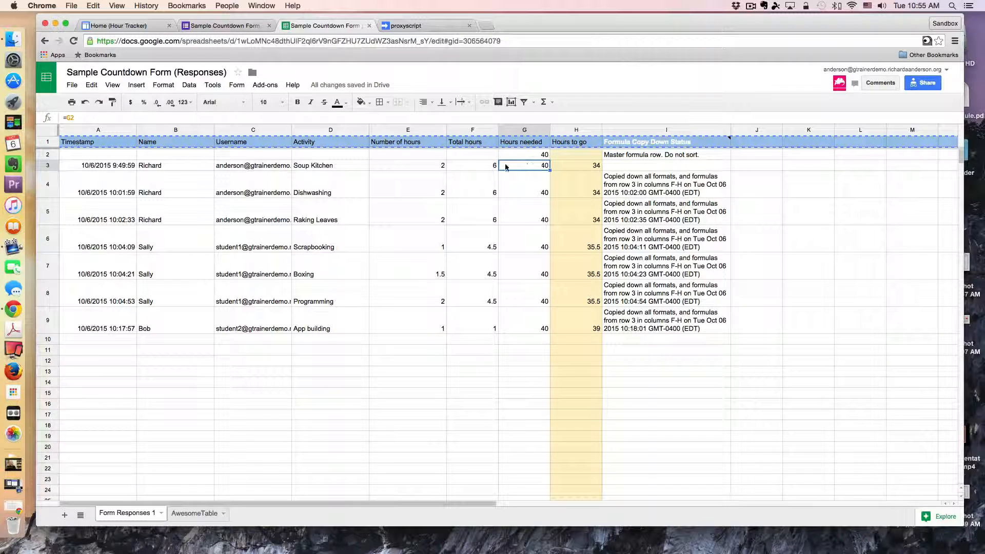
left_click(473, 165)
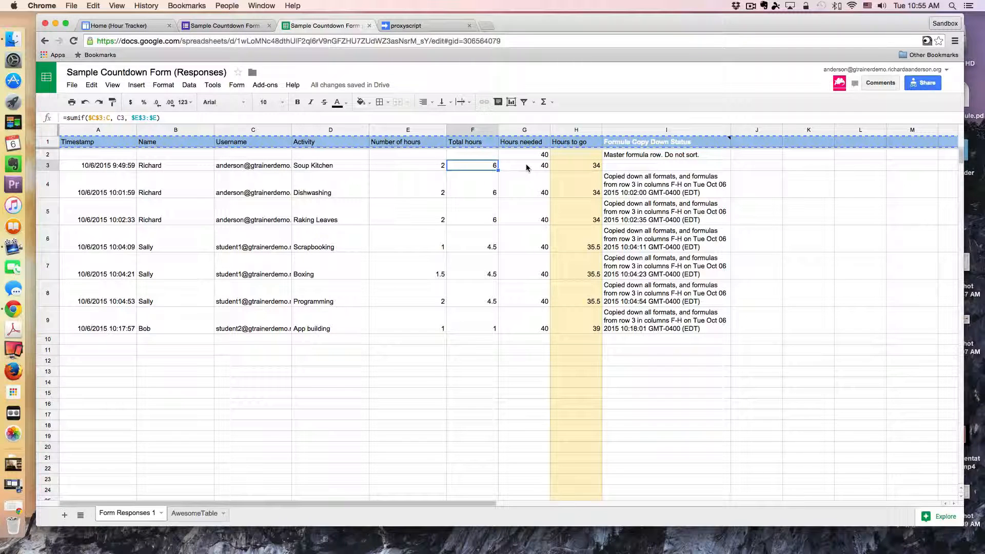
left_click(524, 165)
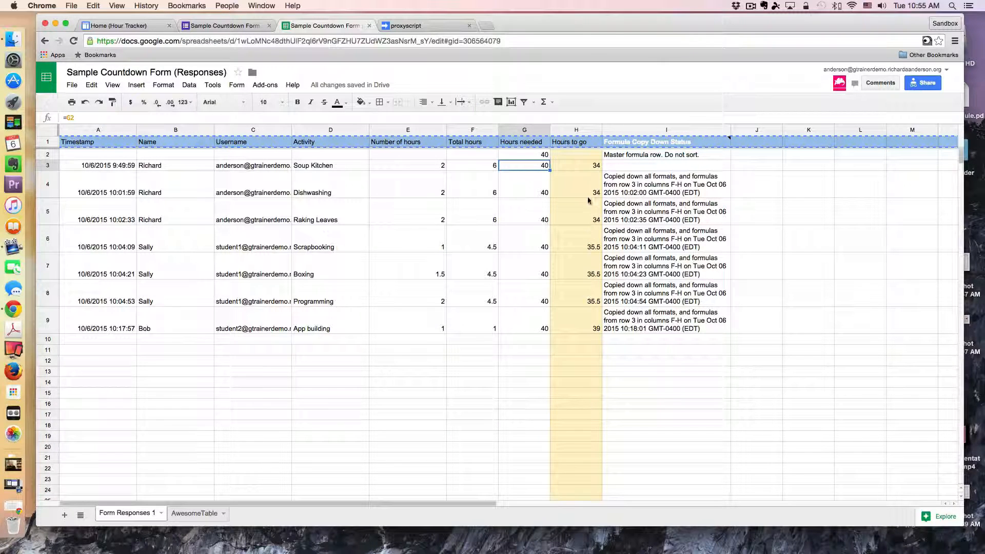
mouse_move(556, 159)
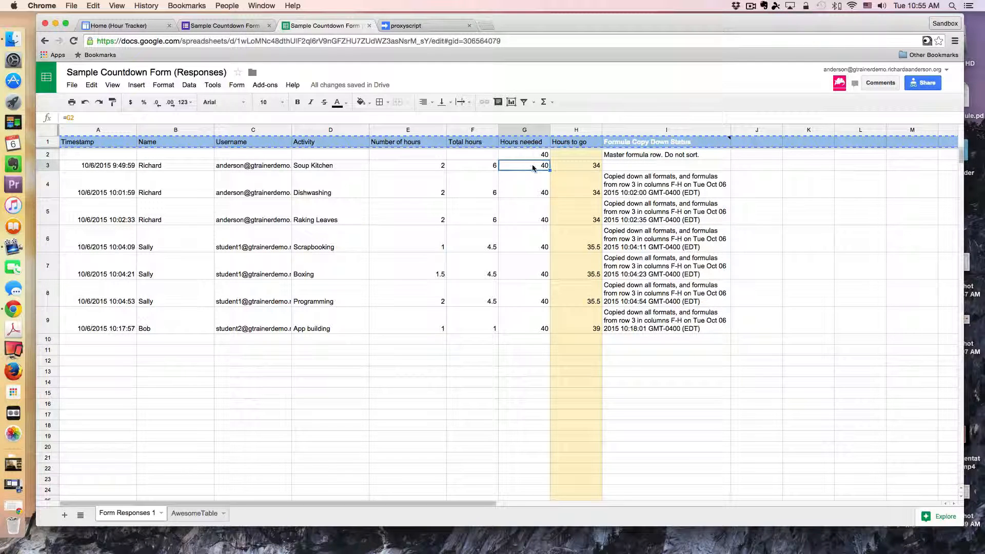
left_click(473, 165)
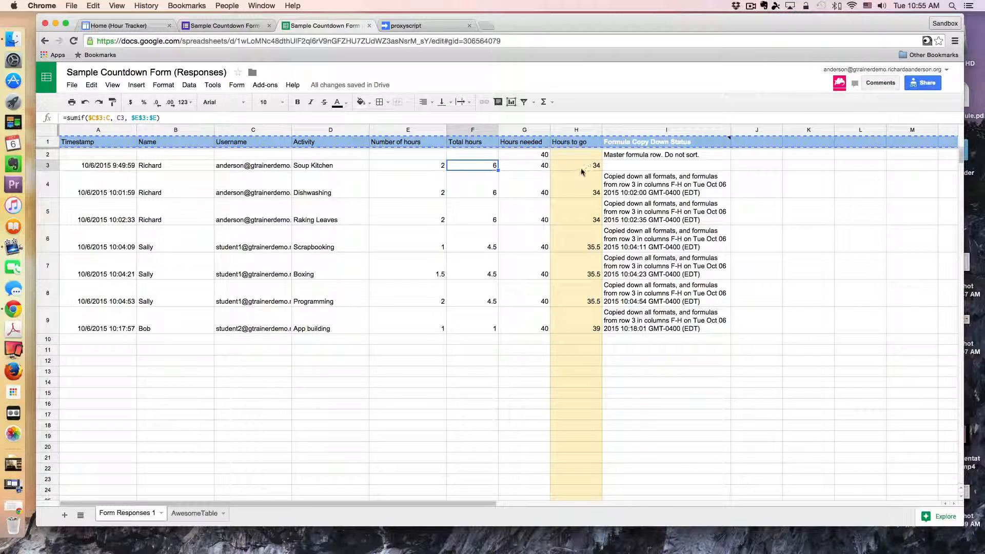
left_click(575, 165)
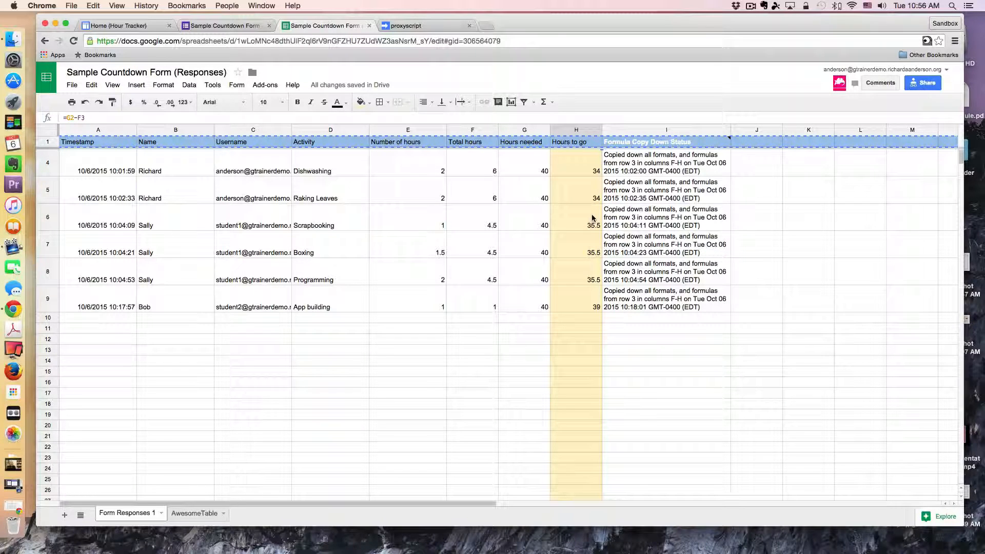
mouse_move(509, 305)
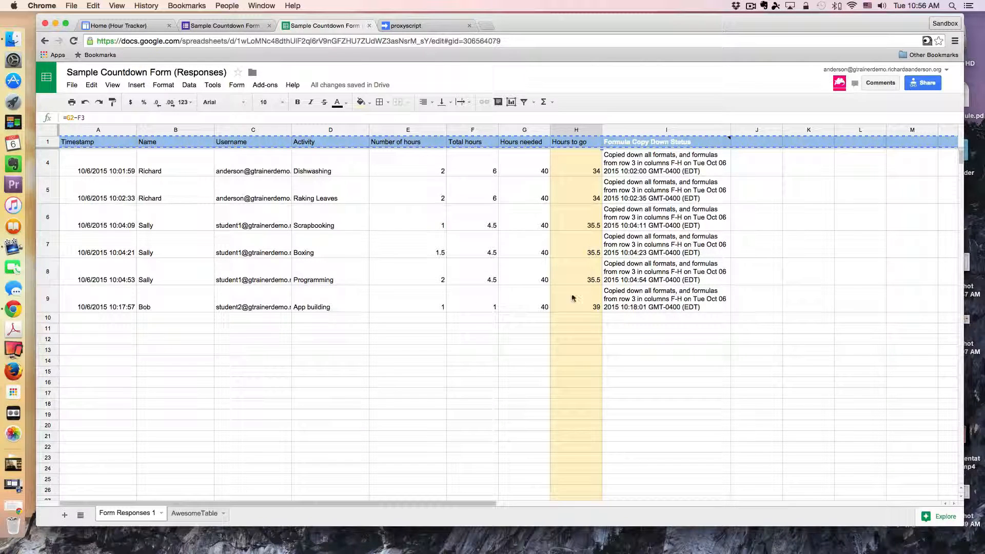
left_click(194, 513)
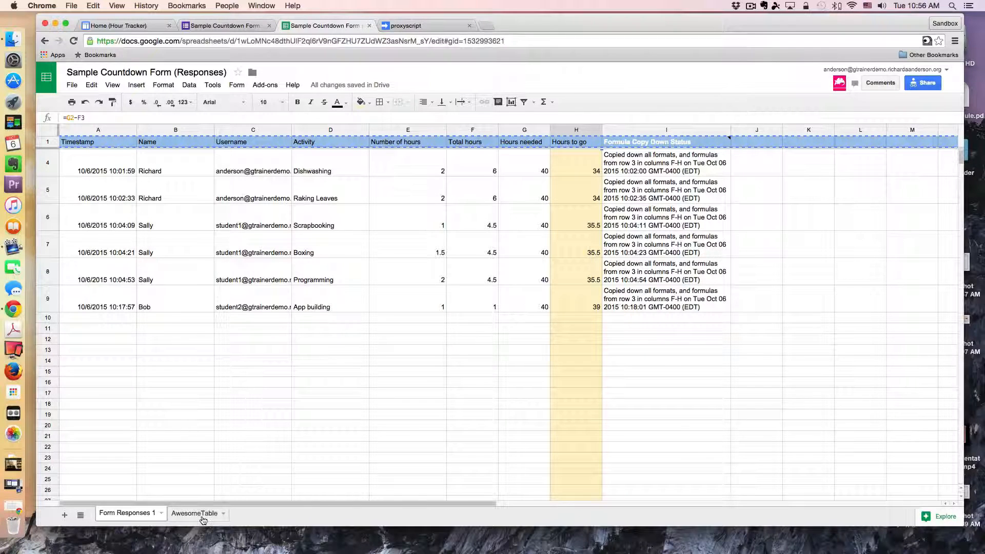
left_click(194, 513)
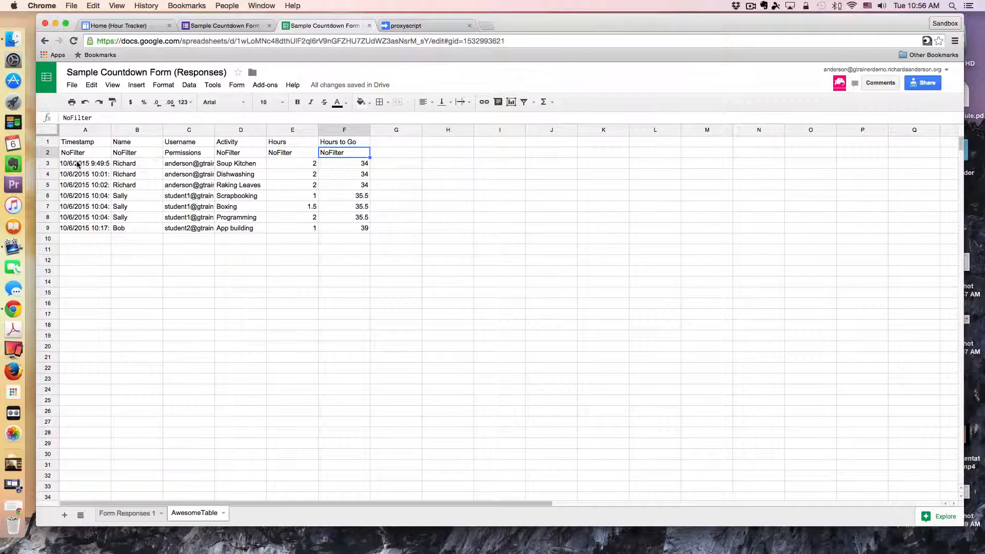
left_click(85, 163)
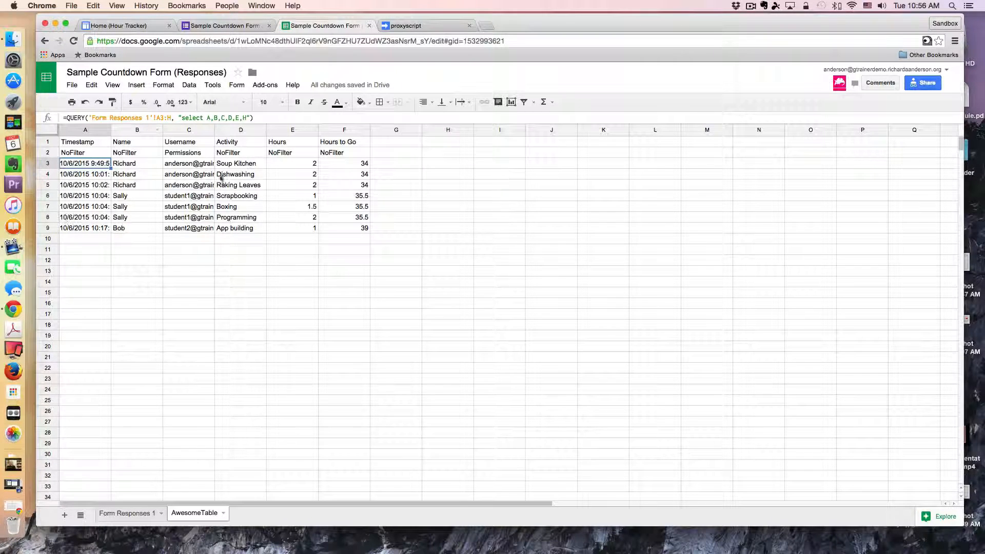
left_click(48, 141)
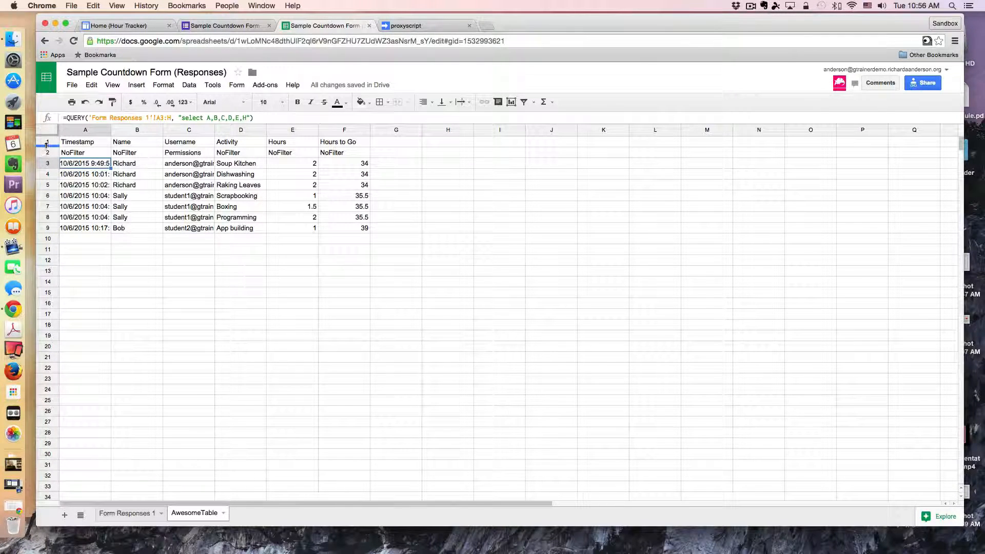
left_click(80, 141)
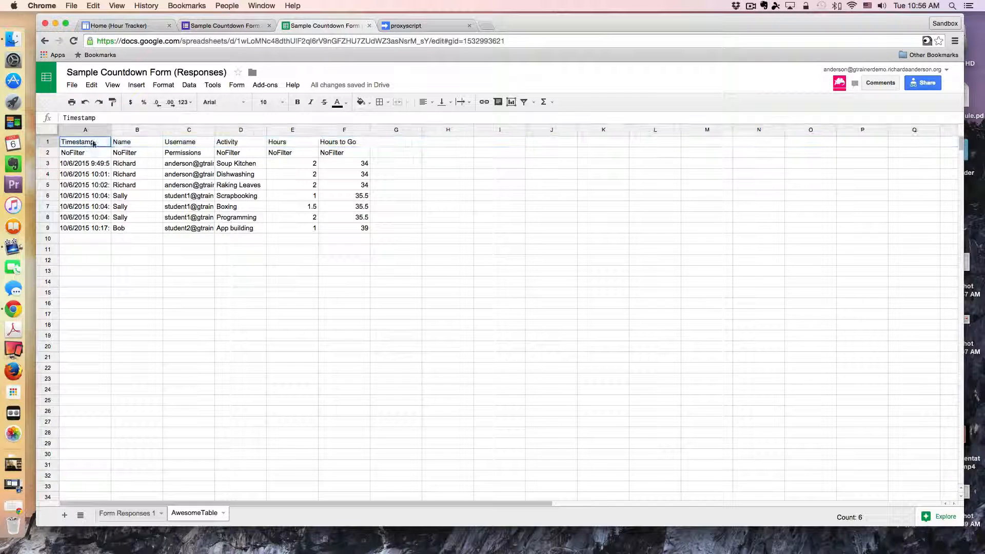
left_click(240, 142)
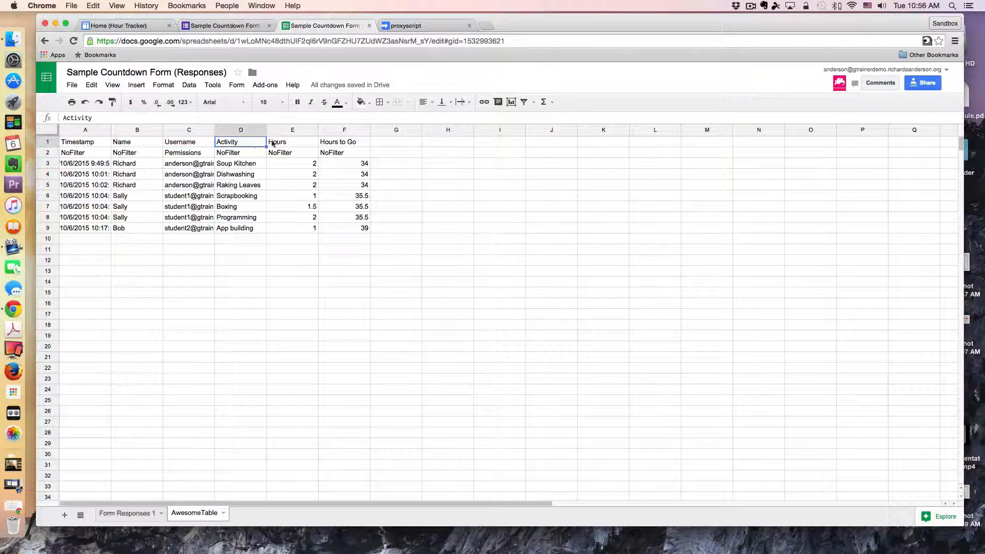
left_click(292, 142)
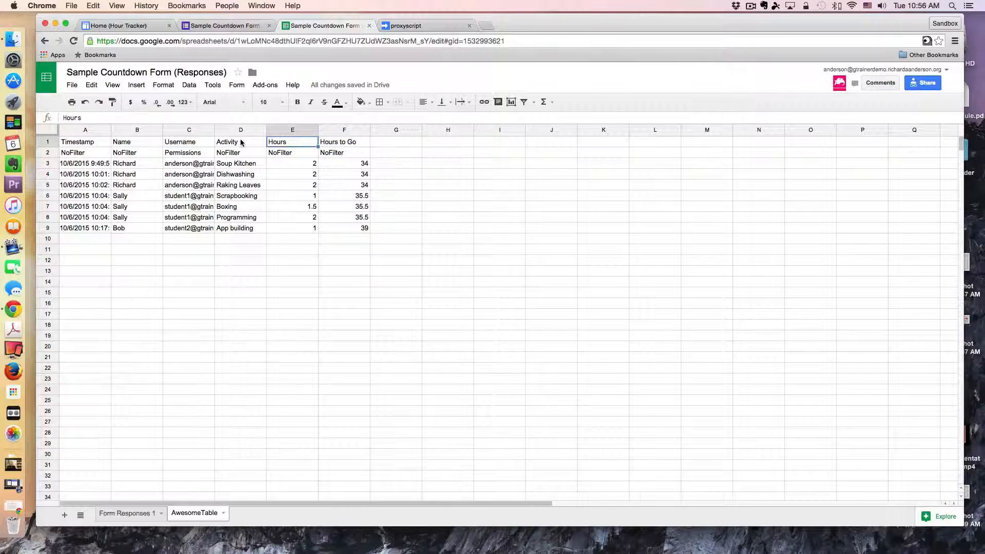
left_click(84, 142)
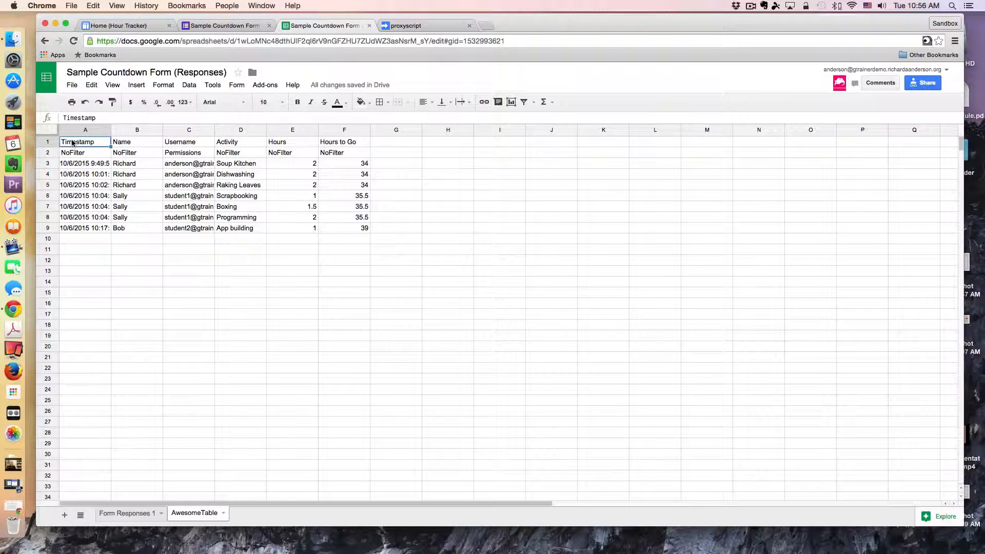
left_click(82, 152)
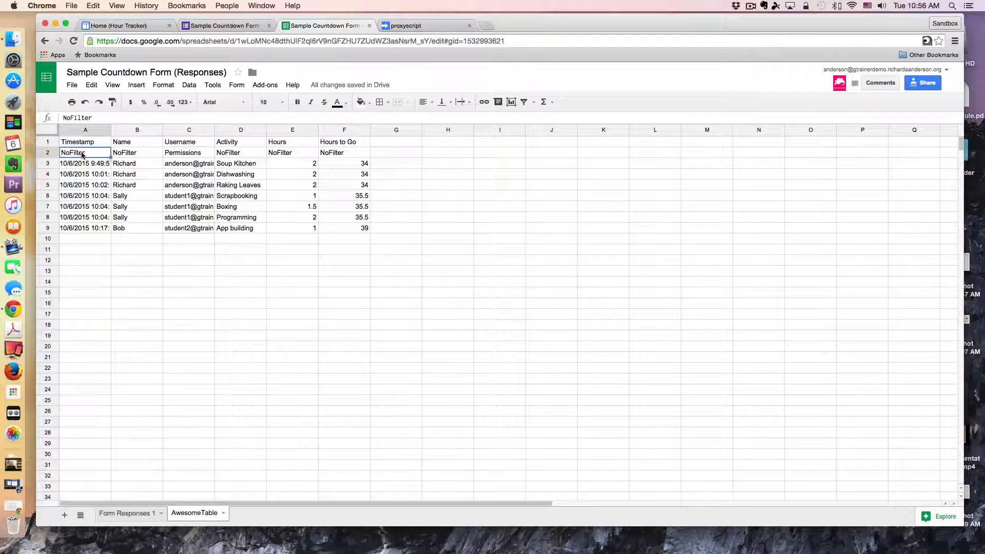
left_click(136, 152)
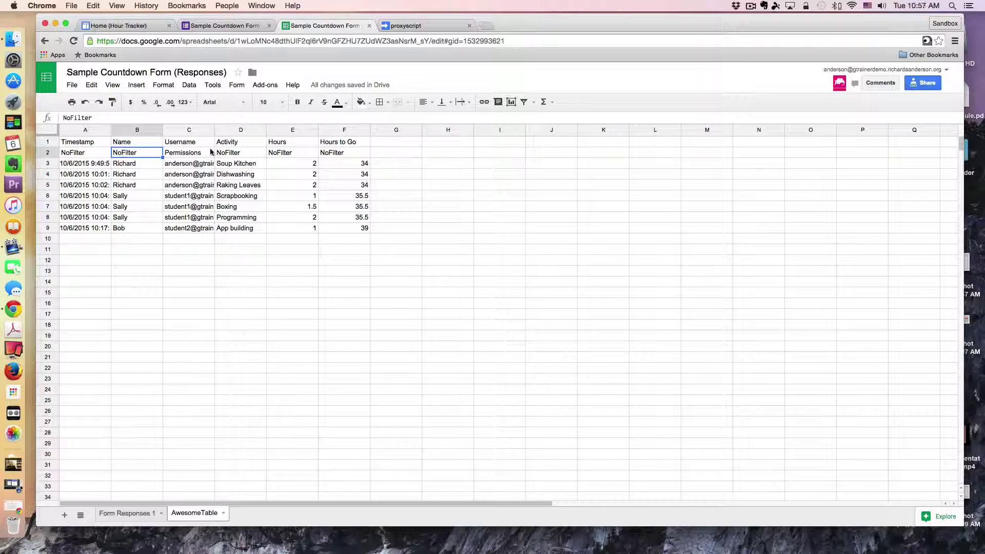
left_click(344, 152)
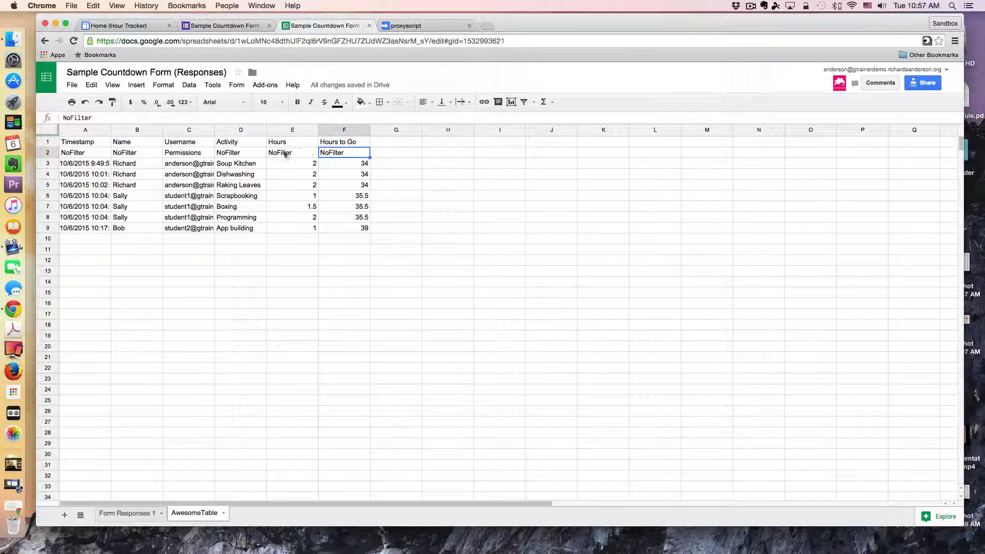
left_click(188, 153)
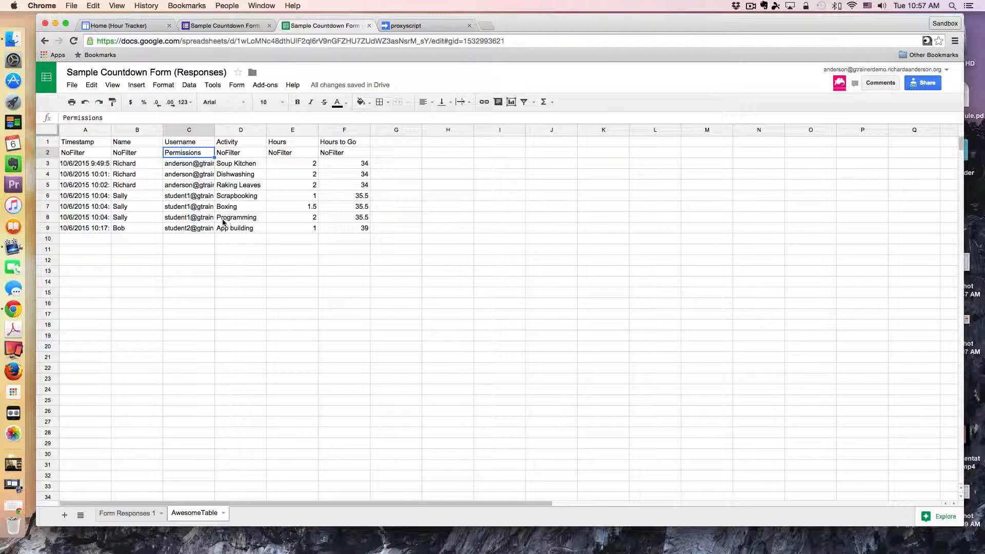
mouse_move(371, 213)
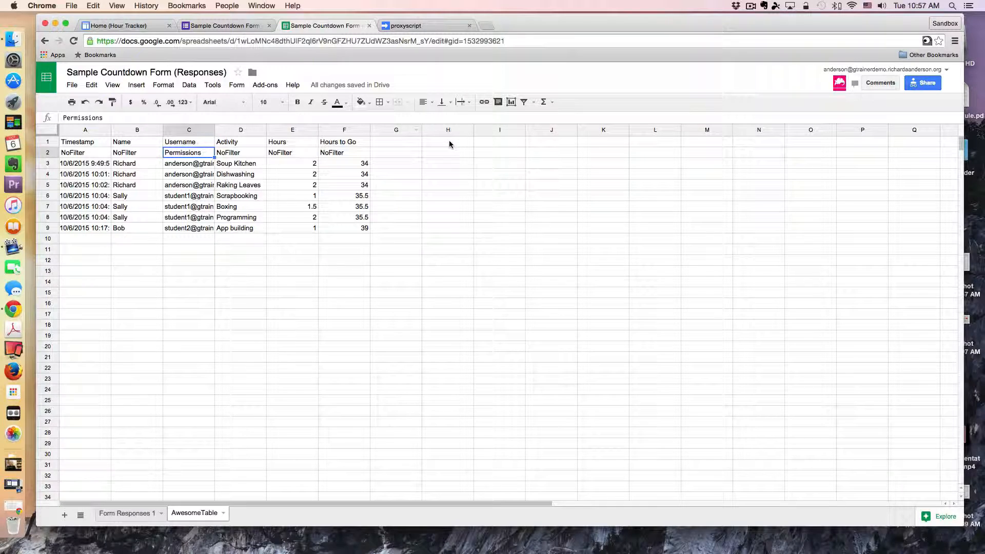
Look over the proxyscript doGet code that filters rows by the current user's permissions
left_click(405, 25)
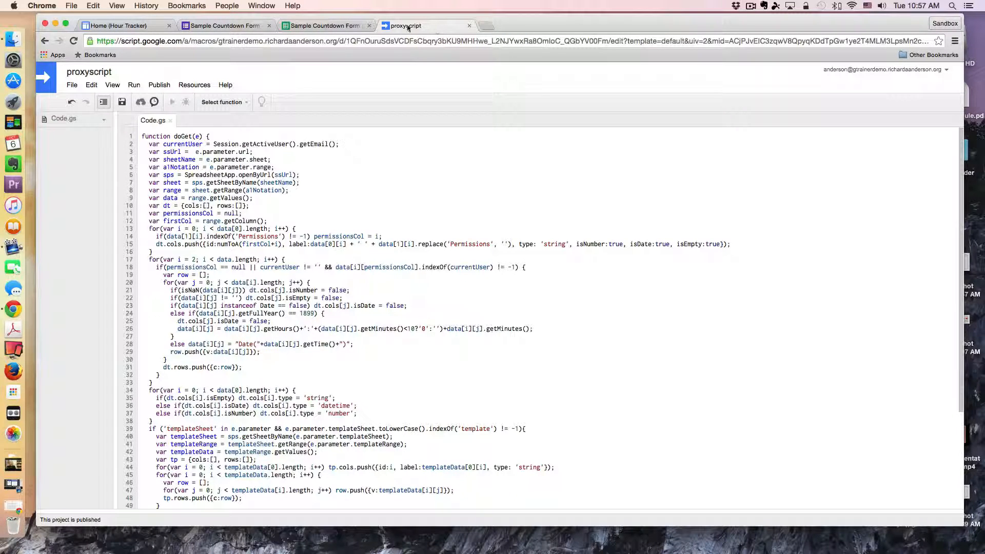
scroll("down", 3)
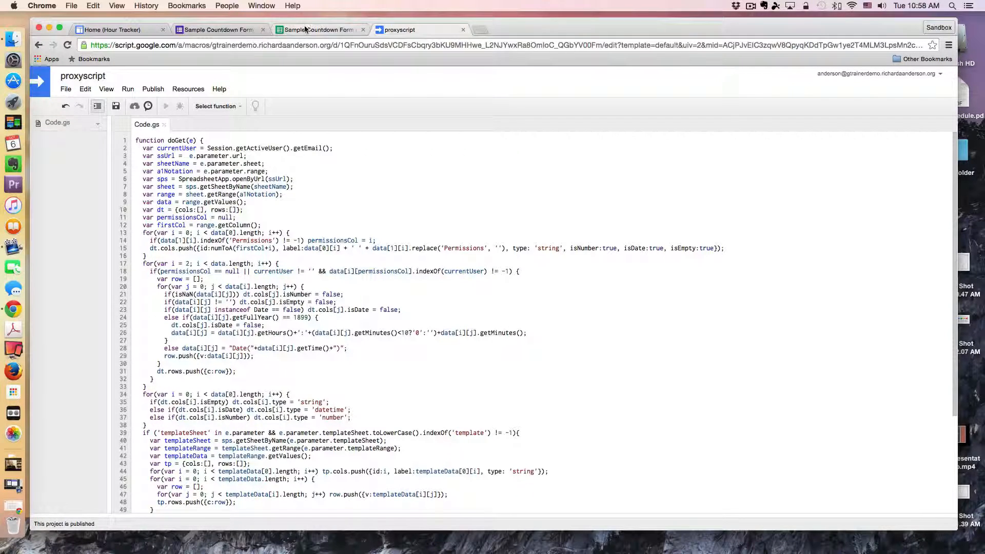
left_click(312, 30)
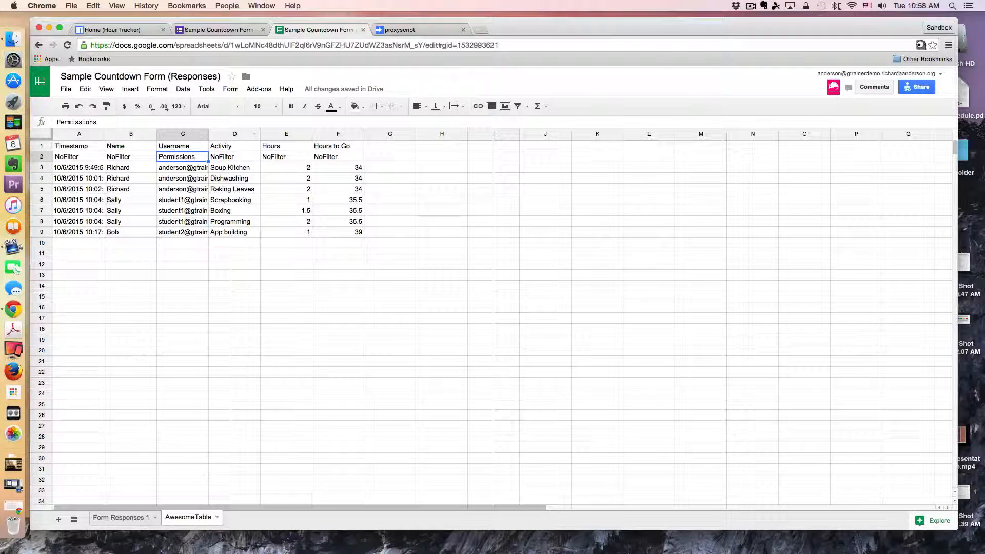
From the Form Responses 1 sheet, reach the attached script via Tools > Script editor
left_click(121, 517)
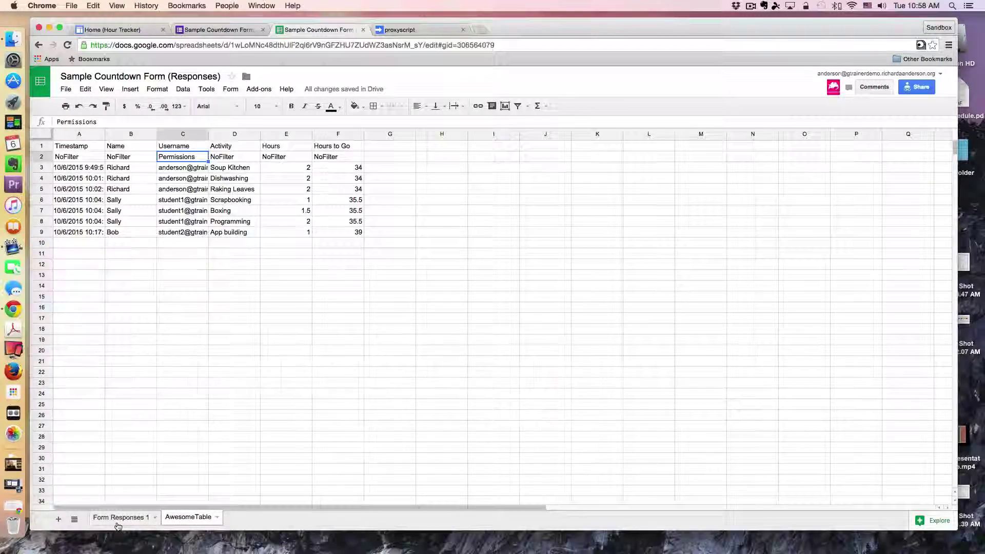
left_click(206, 88)
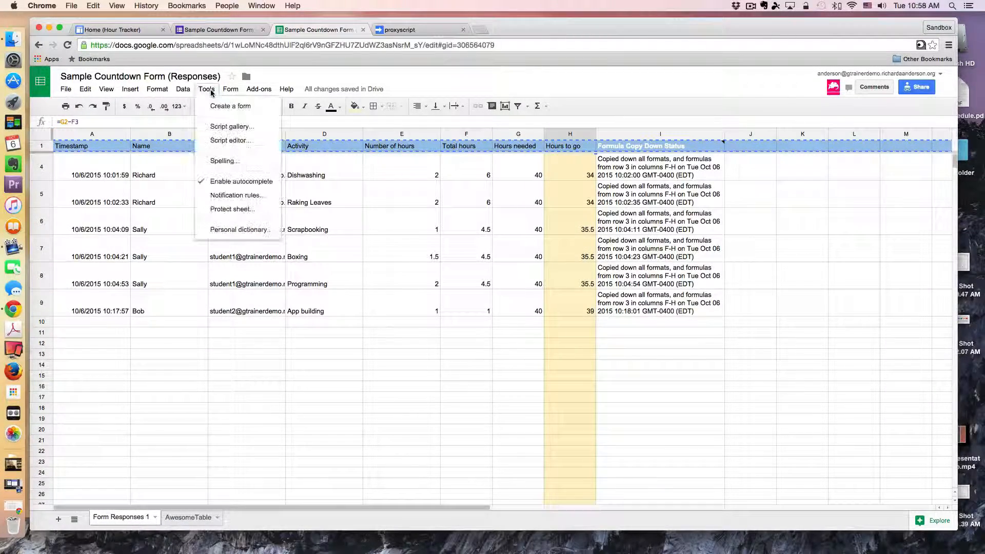
left_click(405, 30)
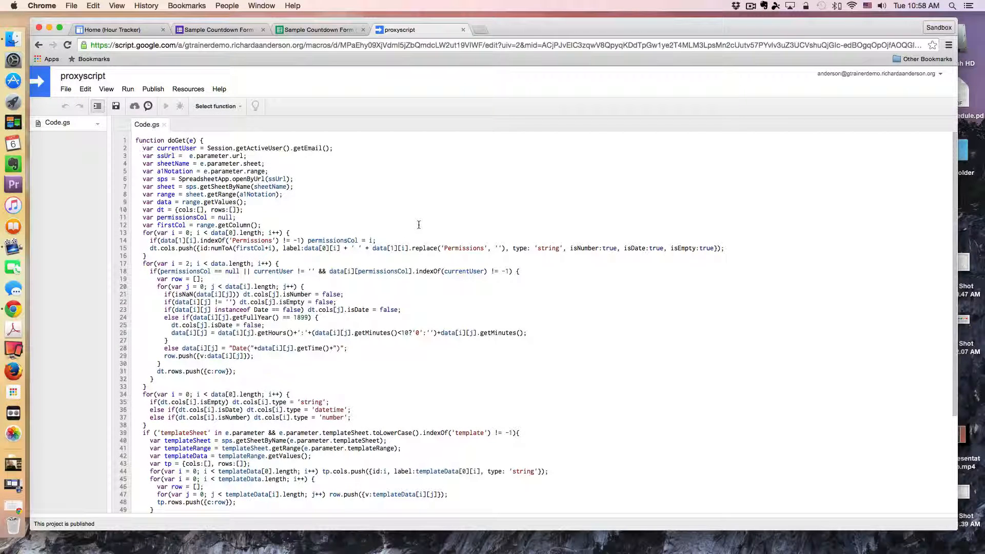
mouse_move(292, 124)
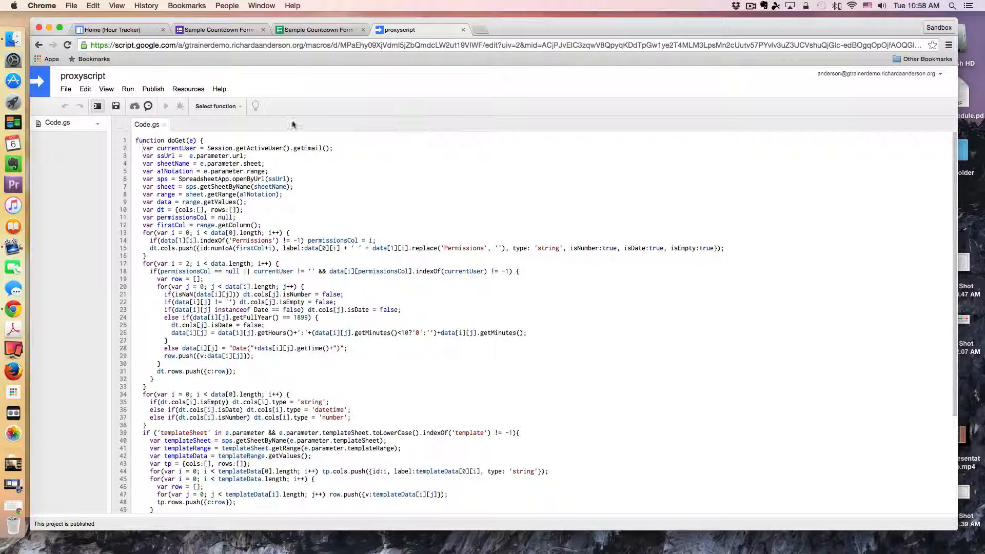
Review proxyscript's Deploy as web app settings and URL, cancel, and return to the spreadsheet
left_click(127, 89)
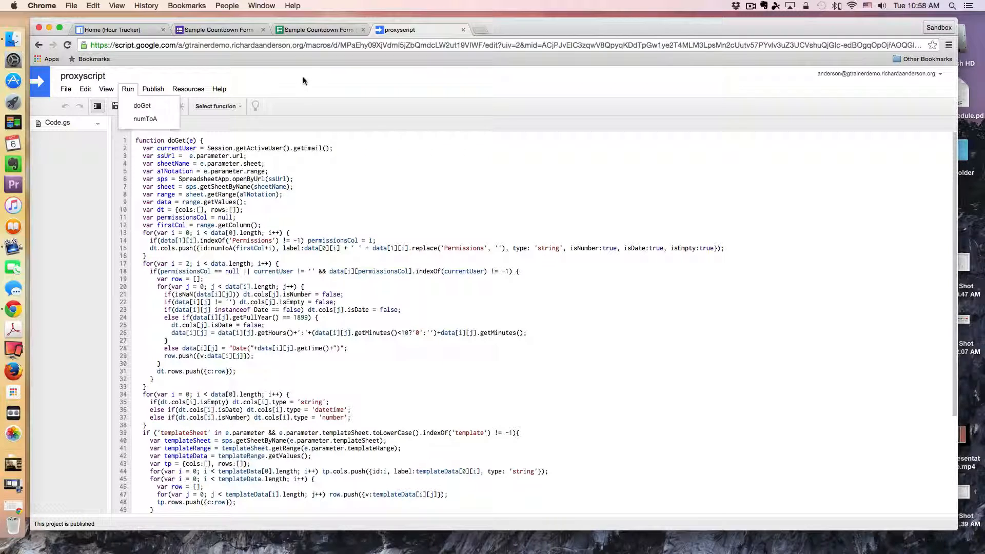
left_click(153, 88)
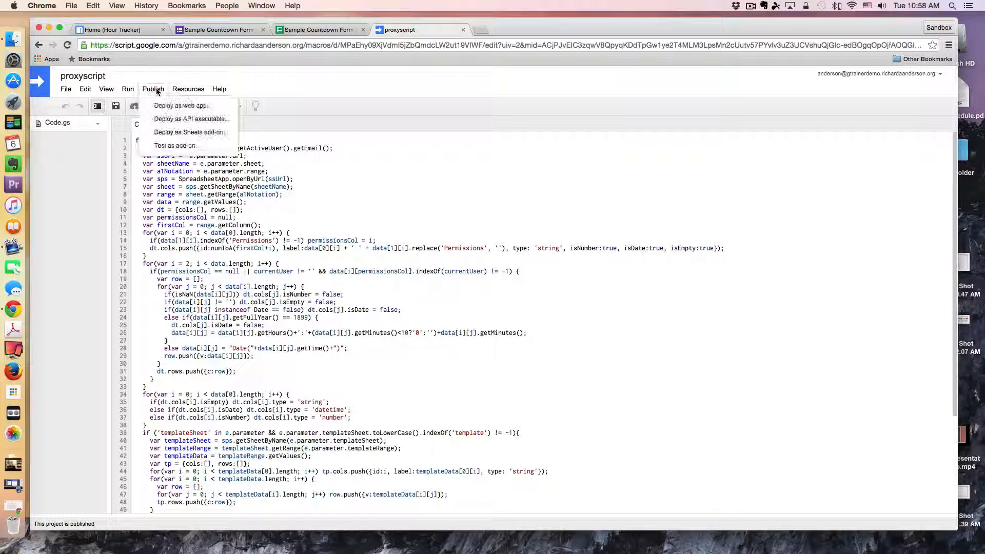
mouse_move(188, 109)
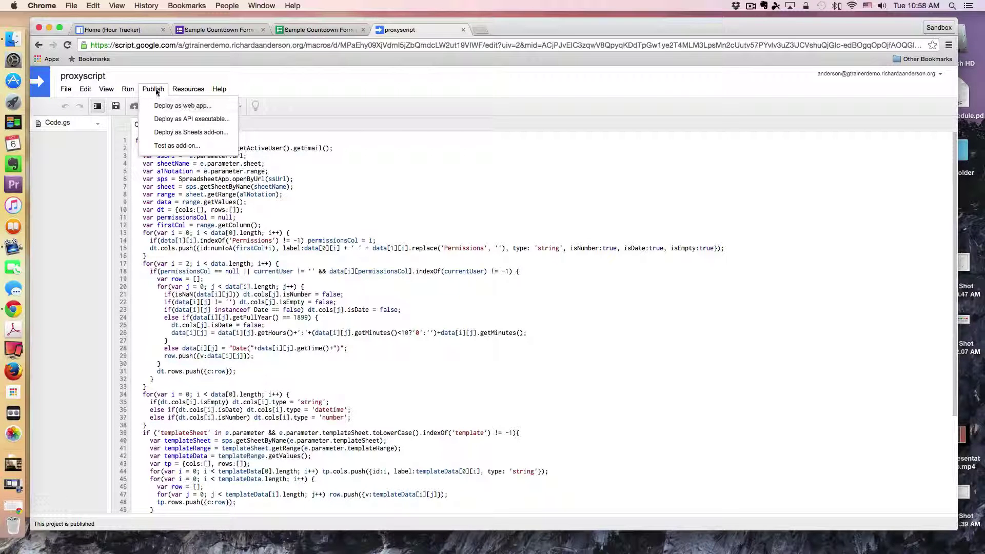
left_click(182, 105)
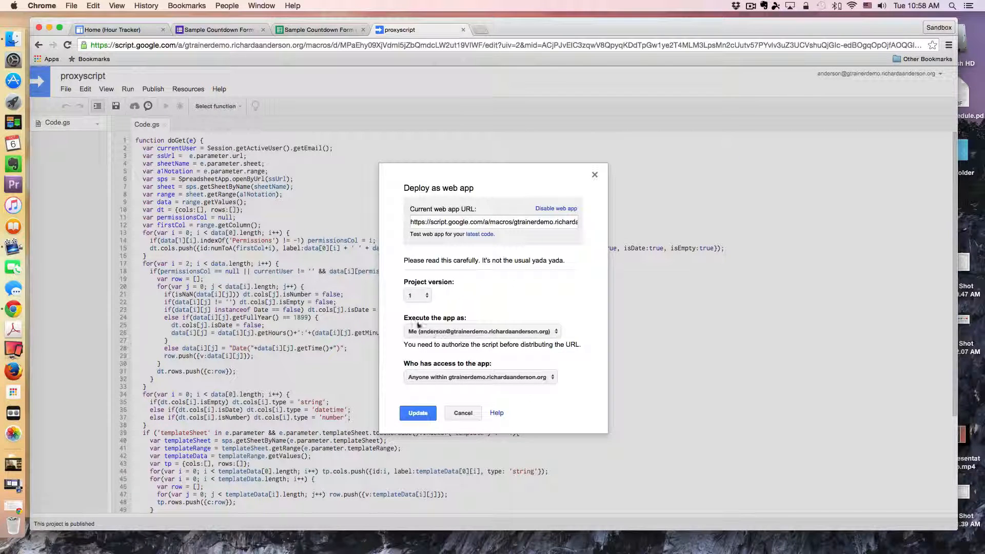
mouse_move(428, 331)
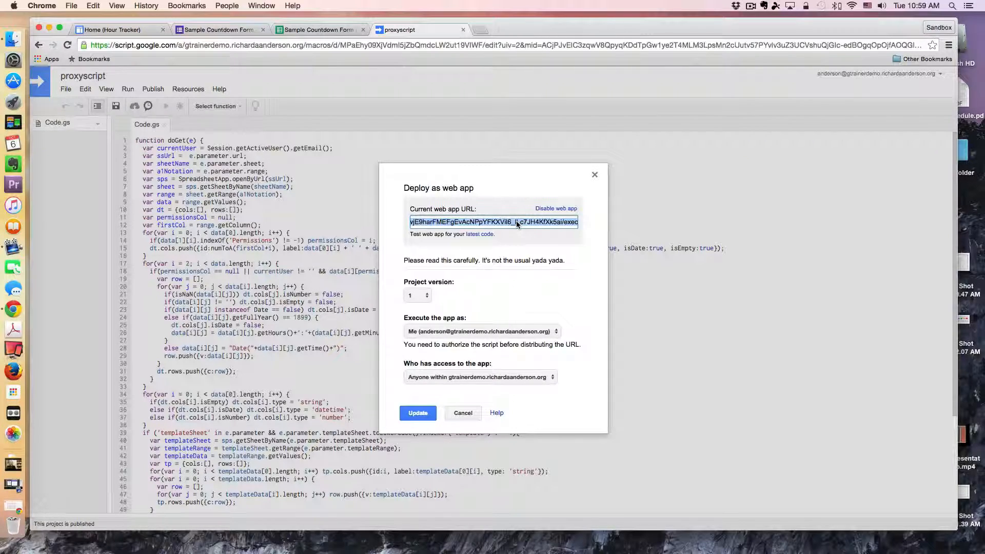
left_click(463, 413)
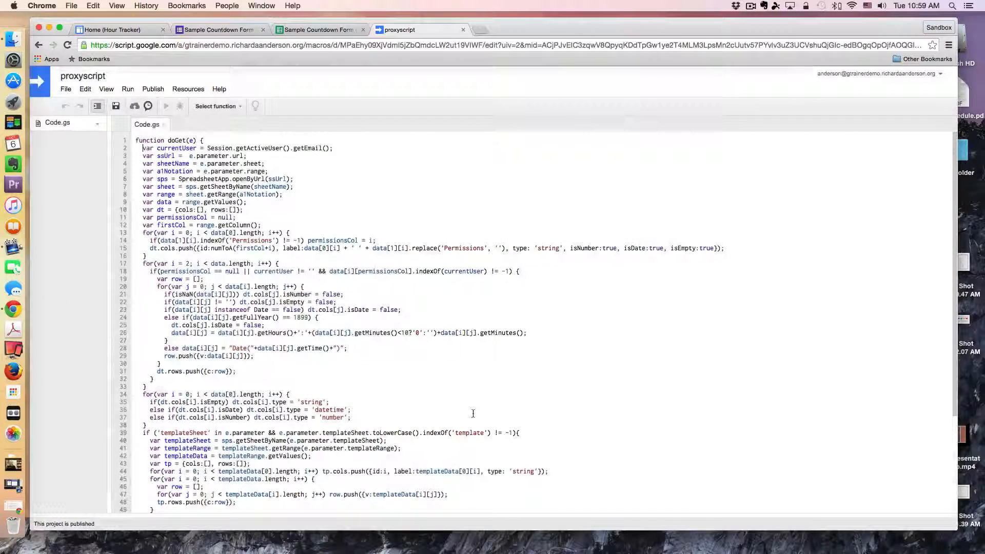
left_click(320, 29)
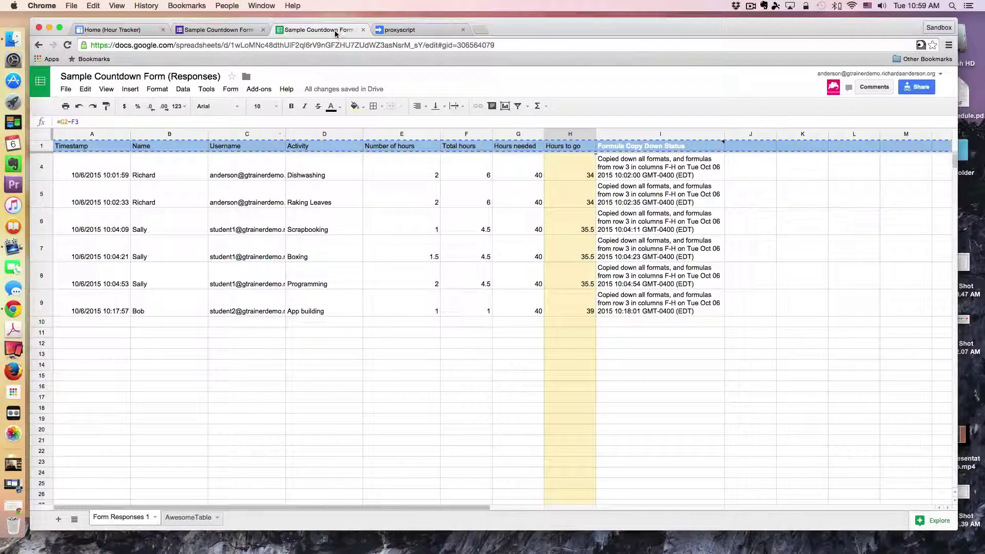
Put the Hour Tracker home page in edit mode and bring up the Awesome Table gadget's setup
left_click(116, 29)
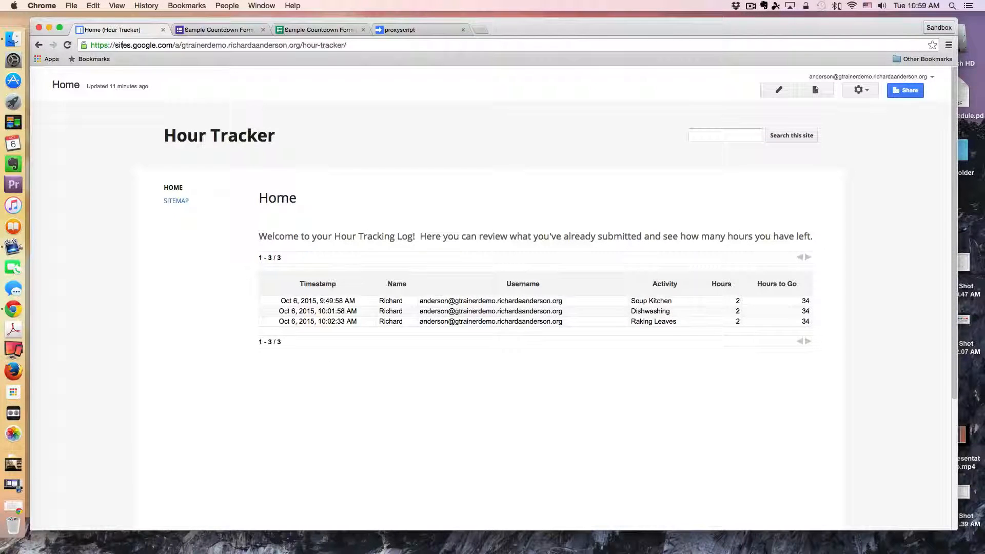
left_click(778, 90)
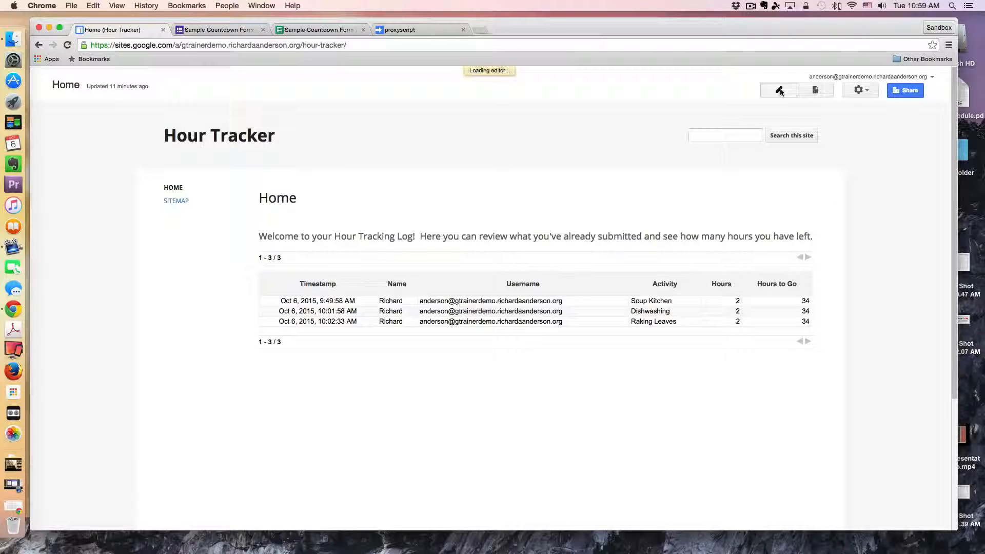
left_click(778, 90)
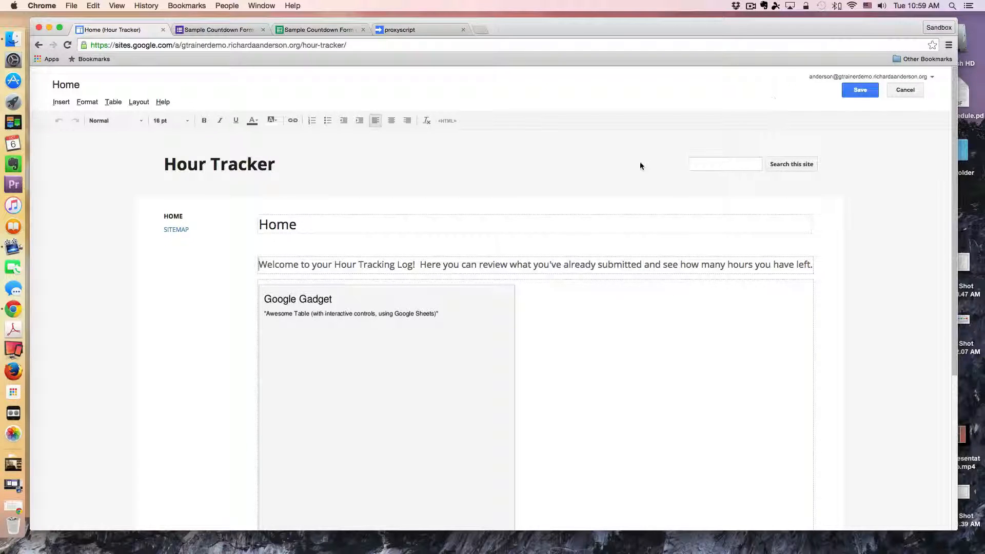
scroll("down", 3)
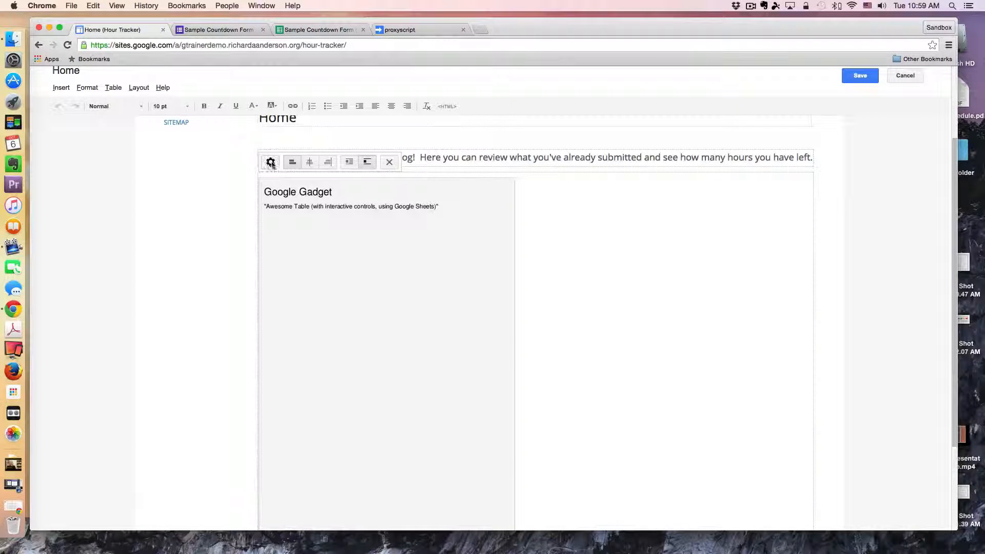
left_click(271, 162)
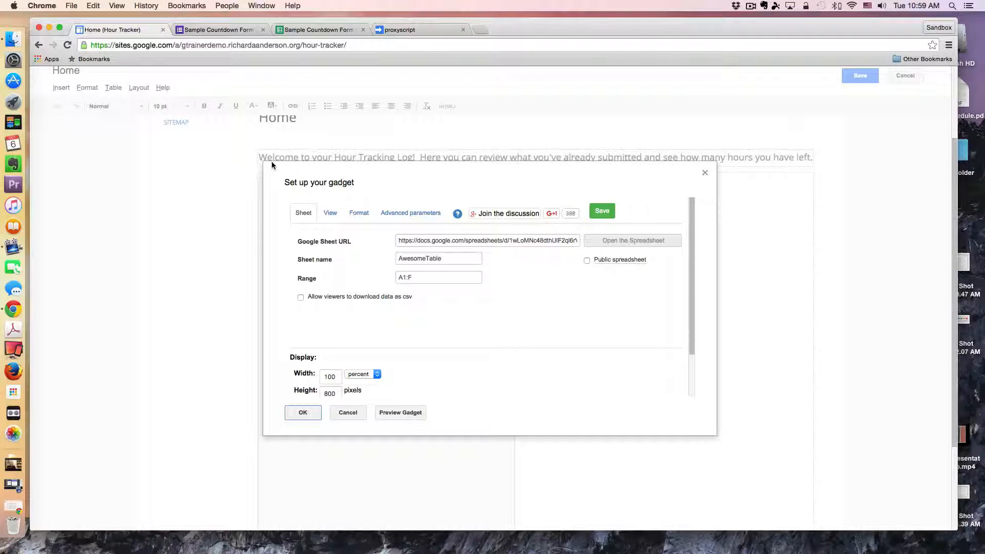
left_click(303, 412)
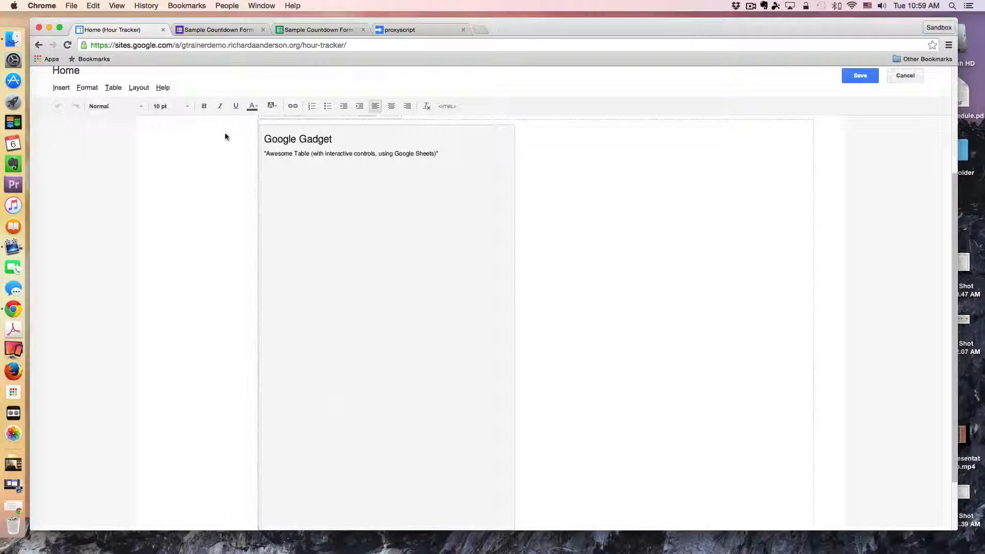
left_click(61, 88)
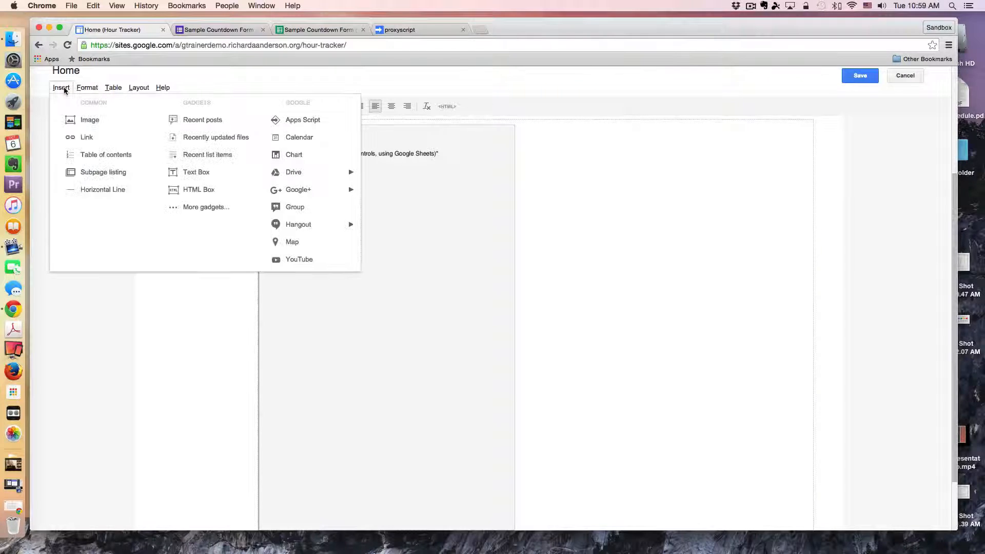
left_click(206, 206)
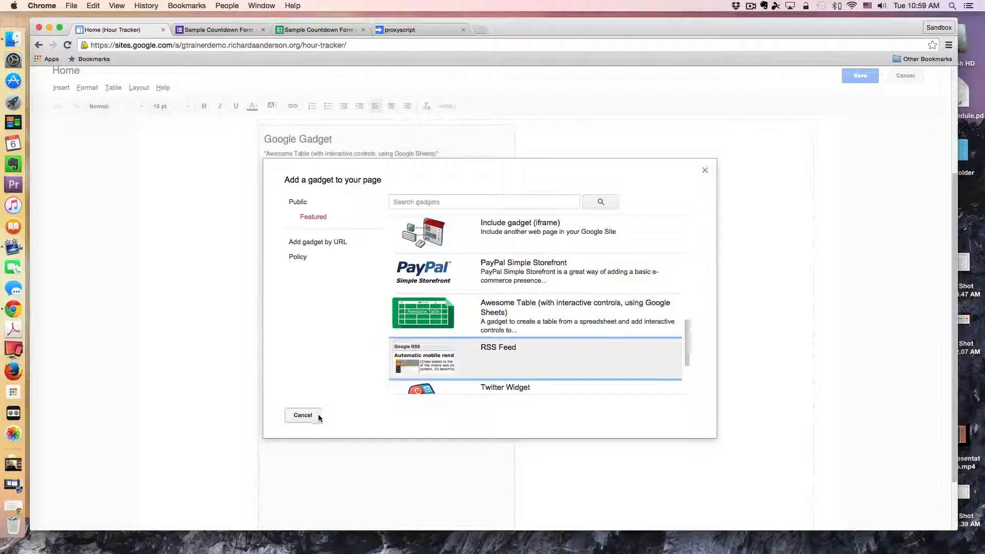
left_click(303, 415)
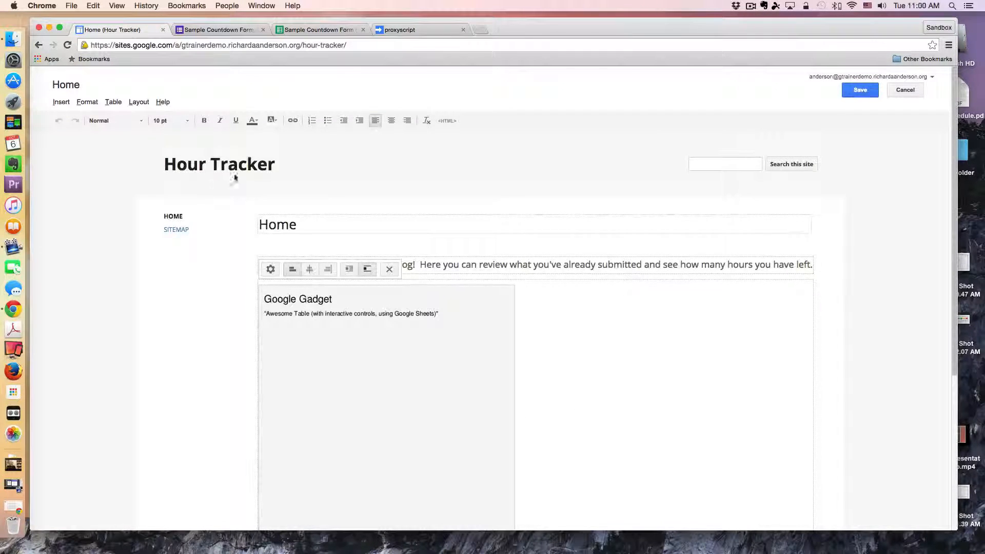
Check the AwesomeTable sheet's Permissions column and select the spreadsheet's web address
left_click(270, 269)
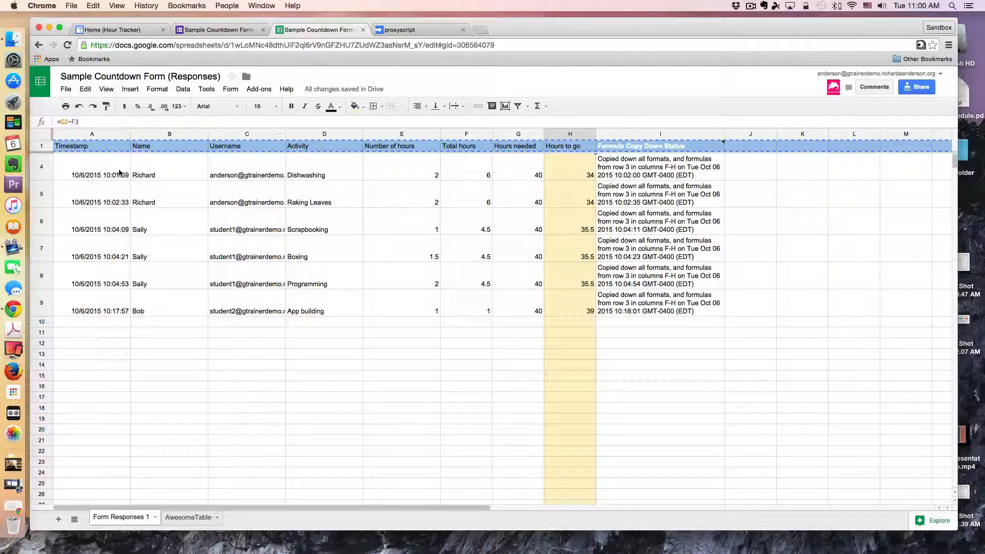
left_click(188, 517)
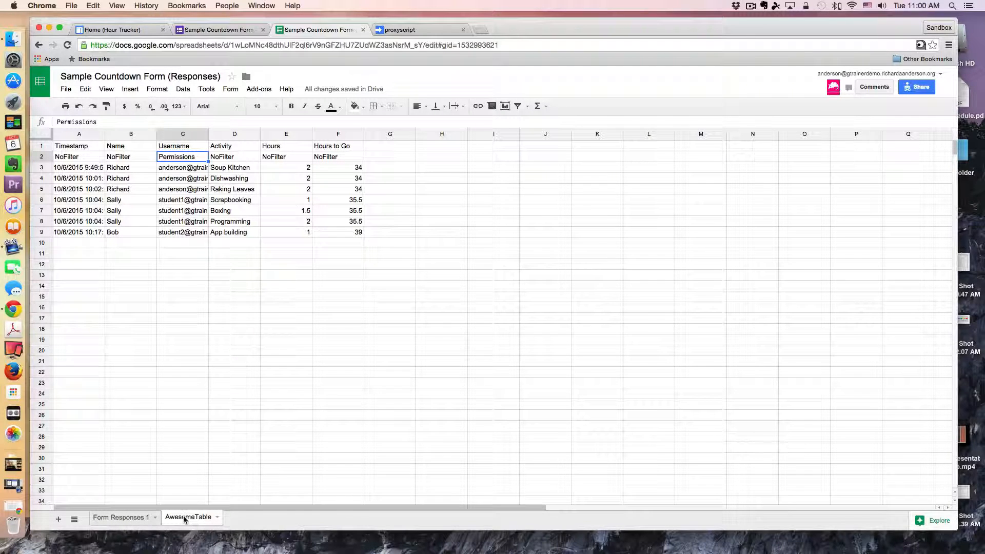
left_click(338, 49)
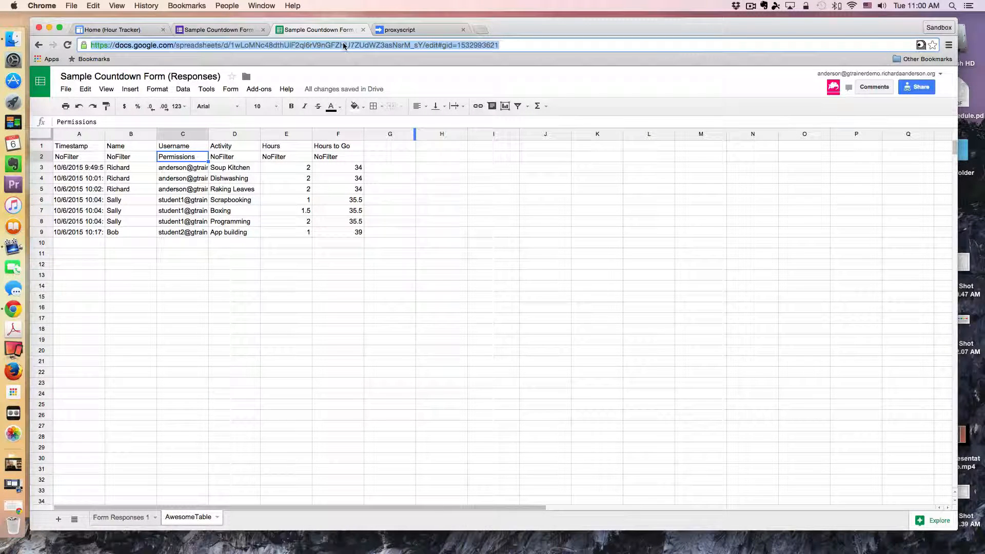
Return to the site's gadget setup showing that sheet with range A:F
left_click(118, 30)
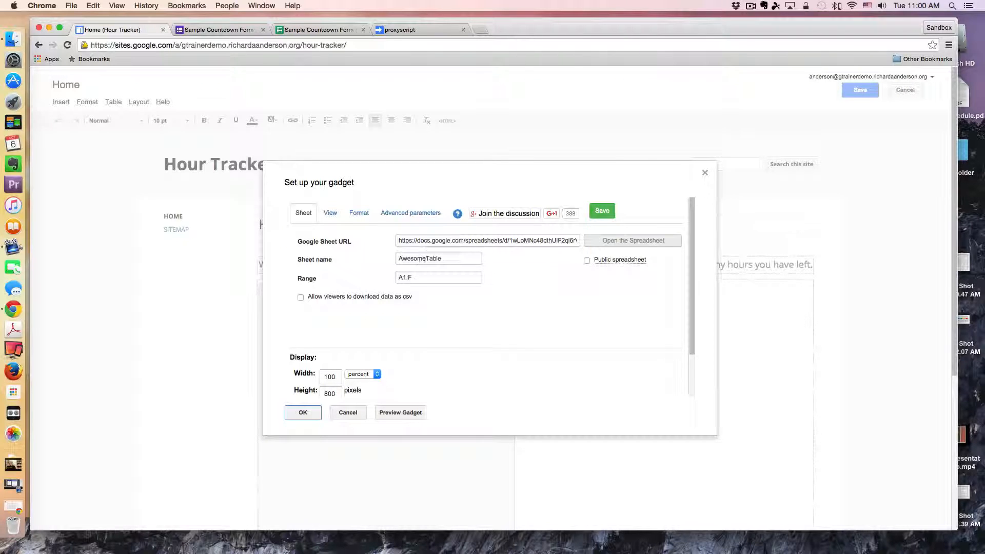
left_click(632, 240)
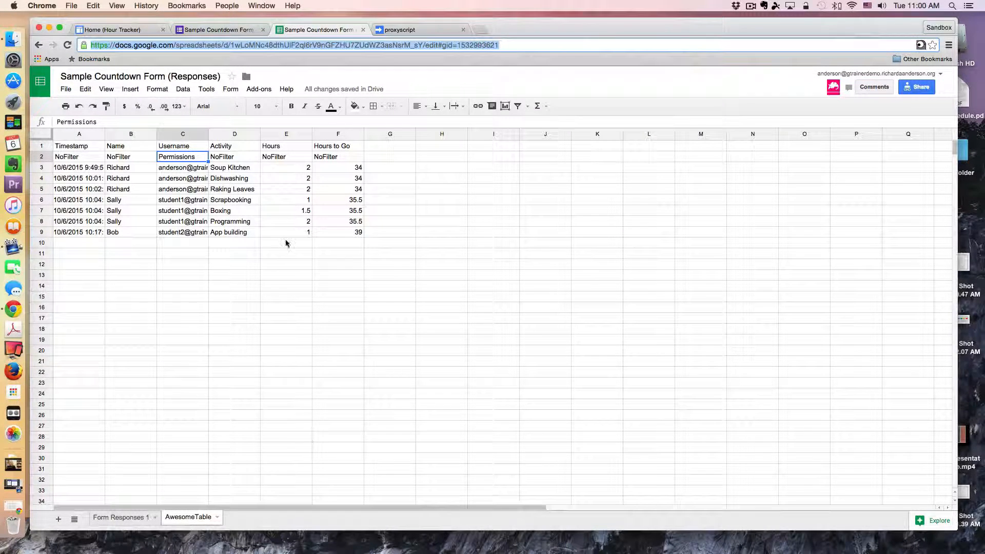
left_click(113, 29)
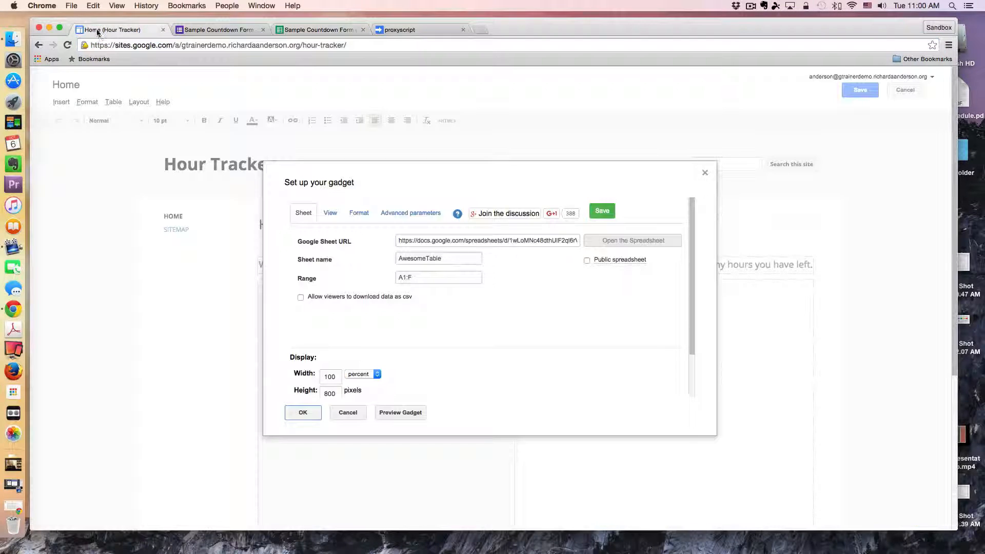
left_click(439, 278)
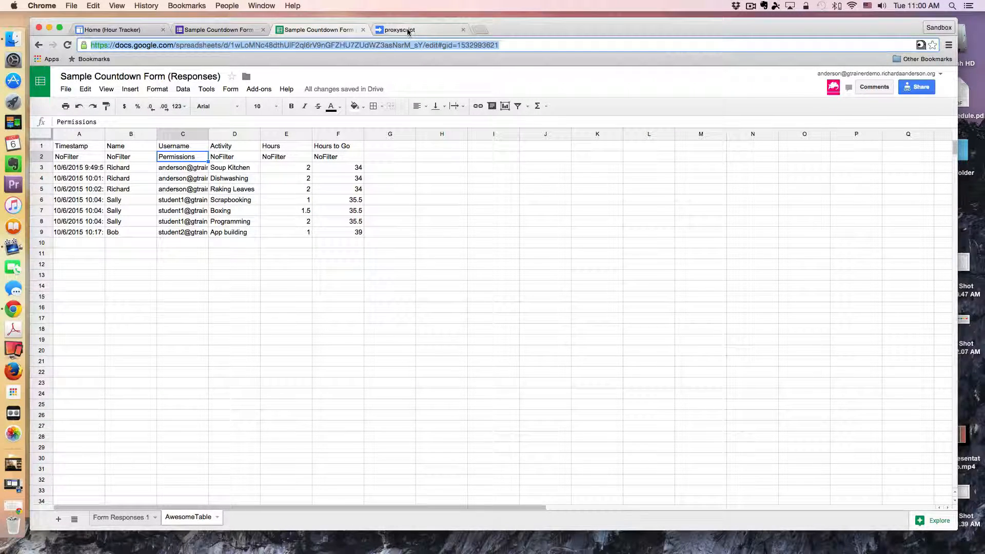
left_click(118, 29)
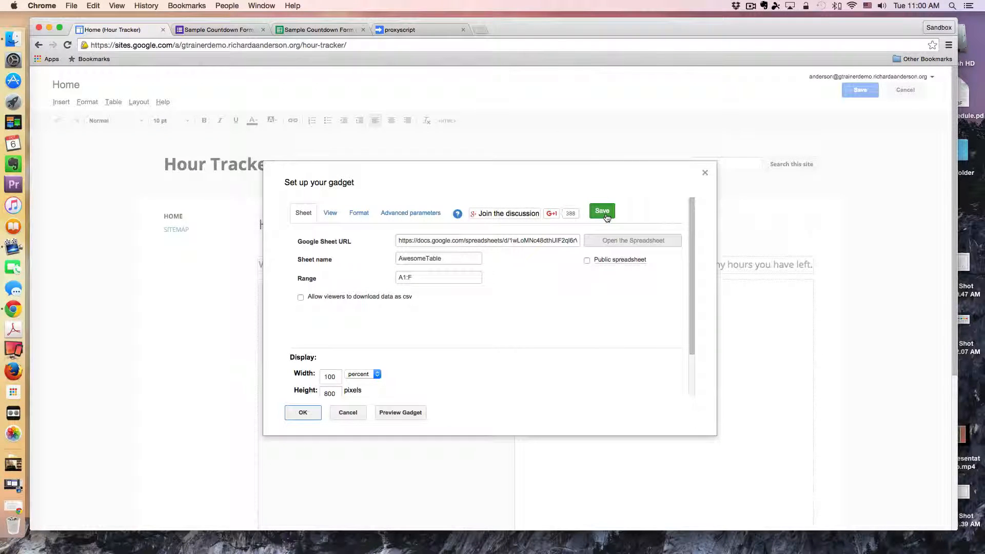
Turn on the gadget's scrollbar-when-necessary and border options
scroll("down", 3)
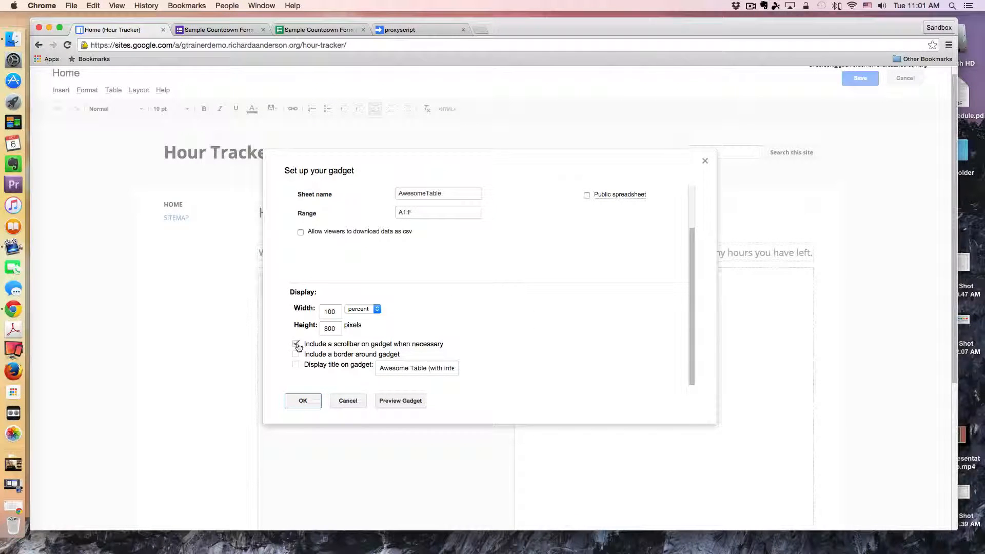
left_click(296, 344)
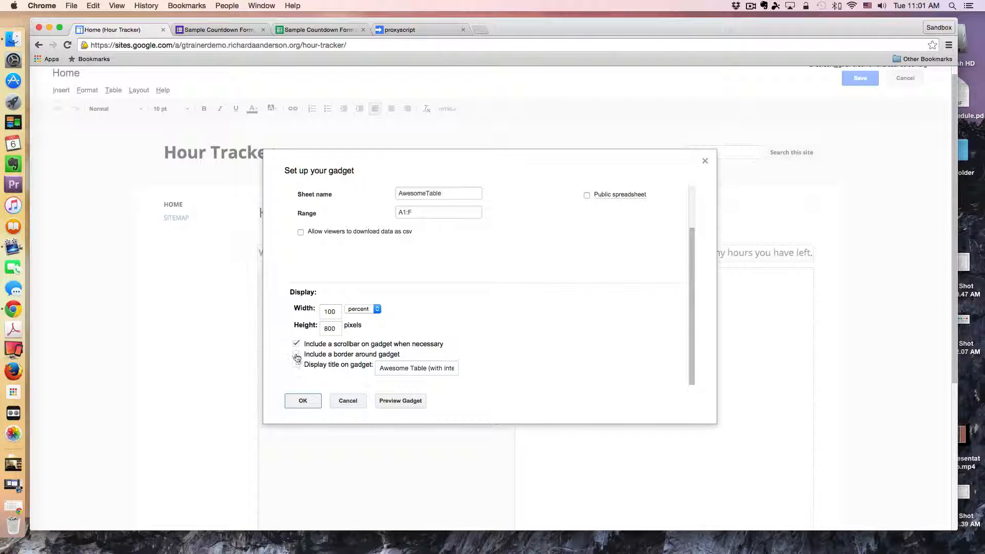
left_click(296, 354)
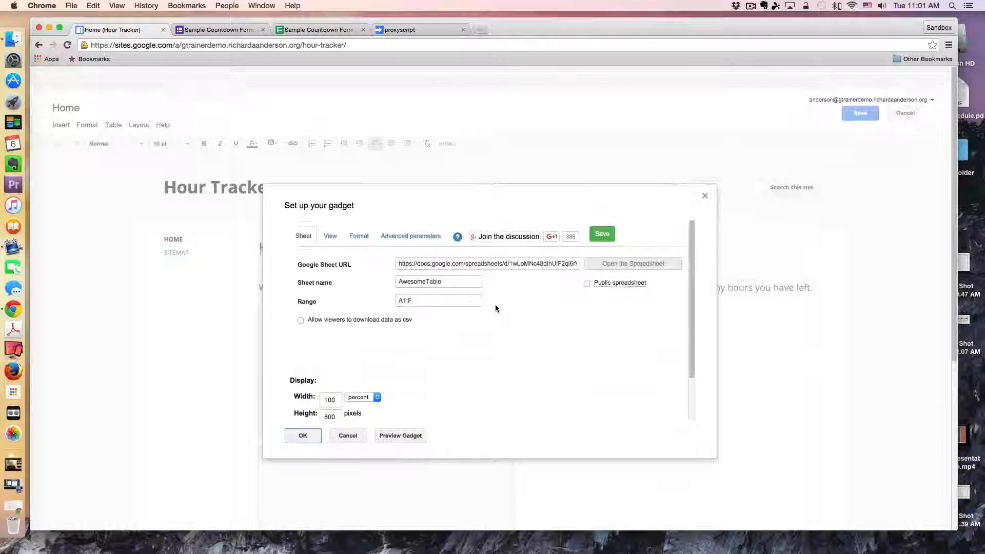
Set the gadget's View to a Table of 15 items and review its Format options (white background, MM/dd/yy dates)
left_click(330, 213)
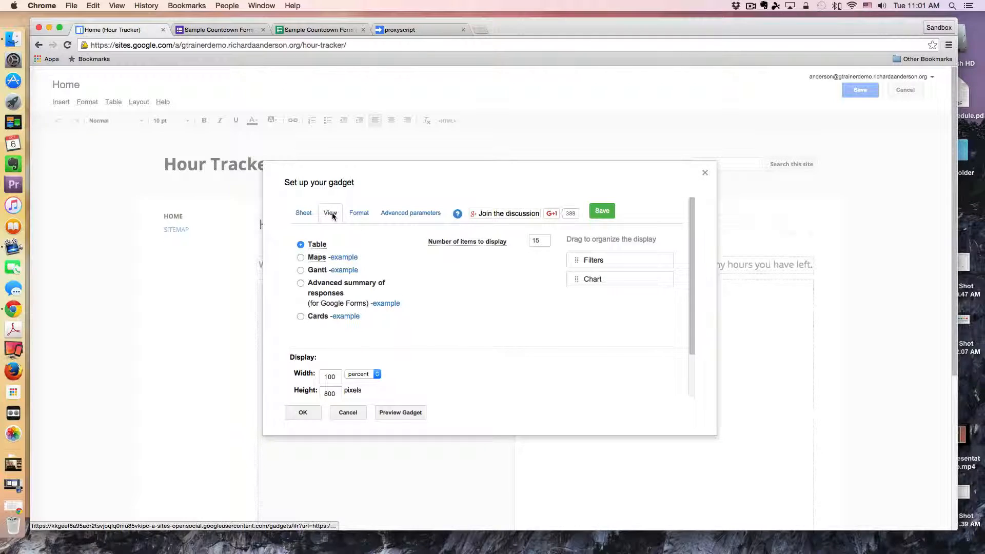
mouse_move(378, 274)
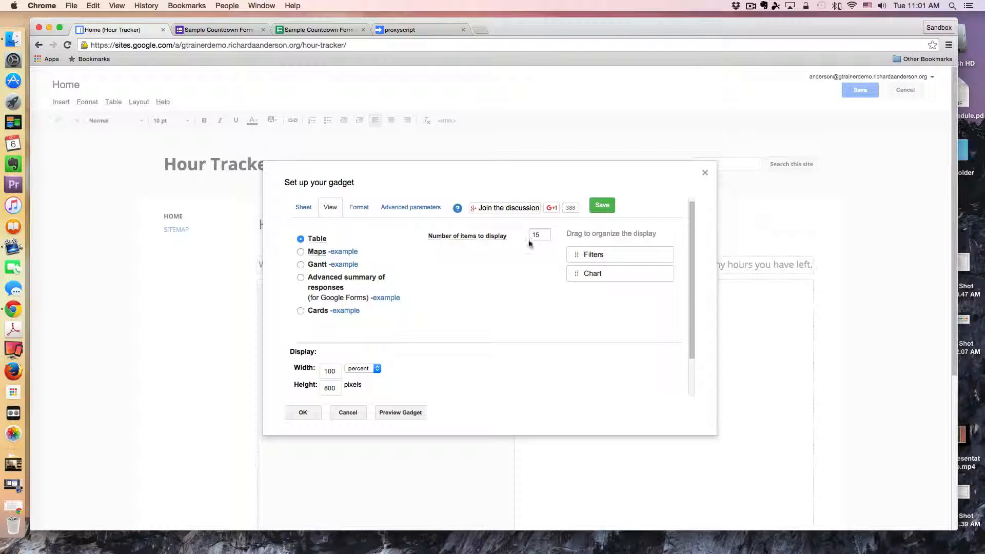
left_click(539, 234)
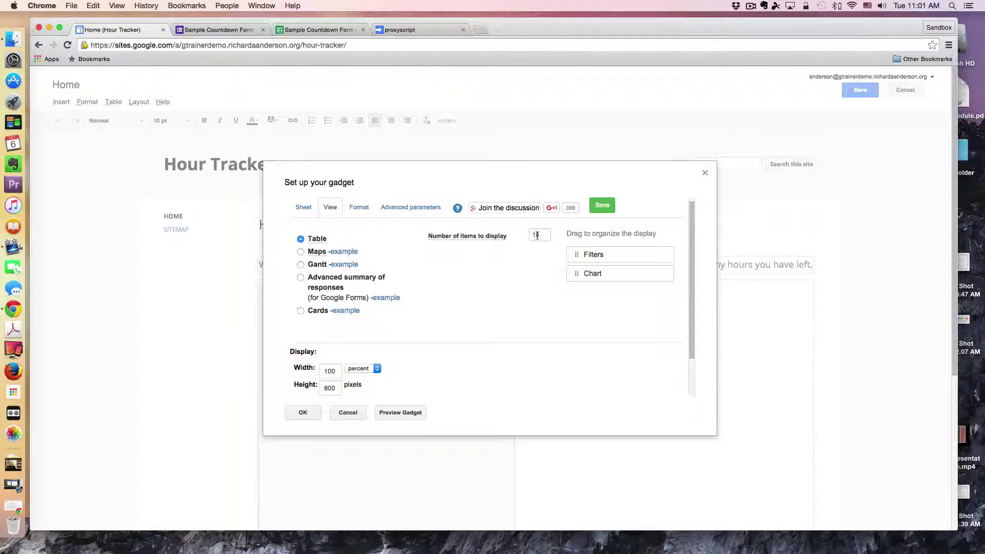
type("15")
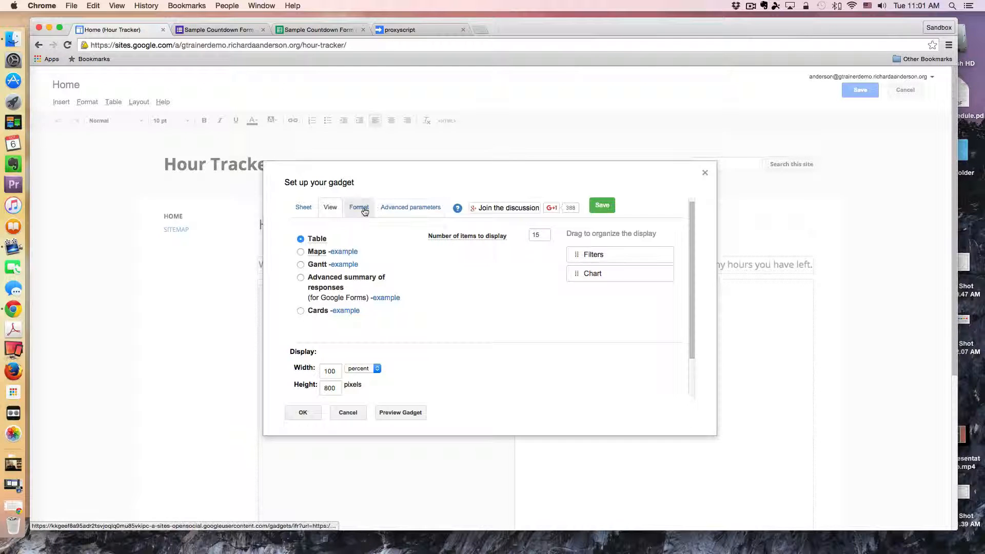
left_click(359, 207)
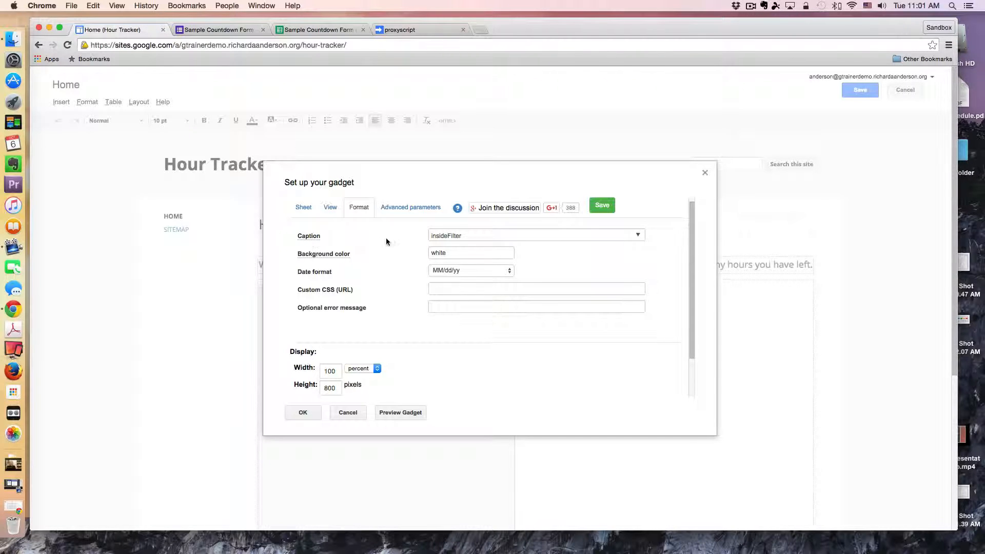
left_click(480, 236)
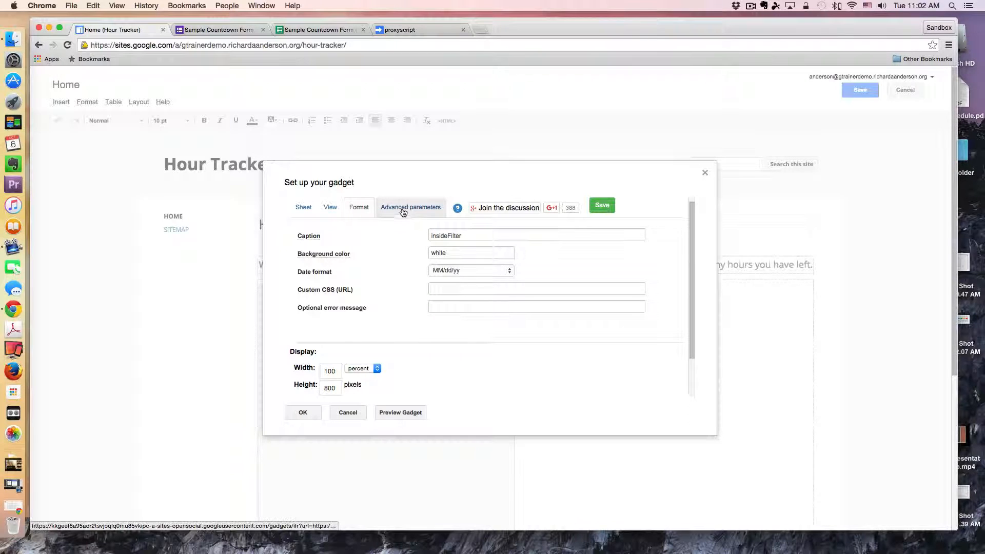
Compare the gadget's advanced Apps Script proxy URL with the proxyscript deployed web-app URL
left_click(411, 207)
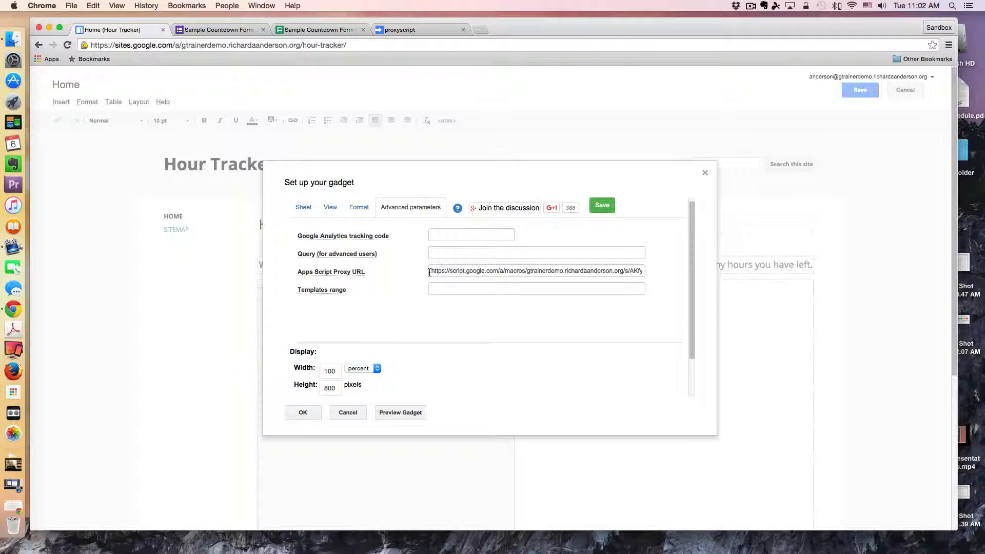
mouse_move(346, 273)
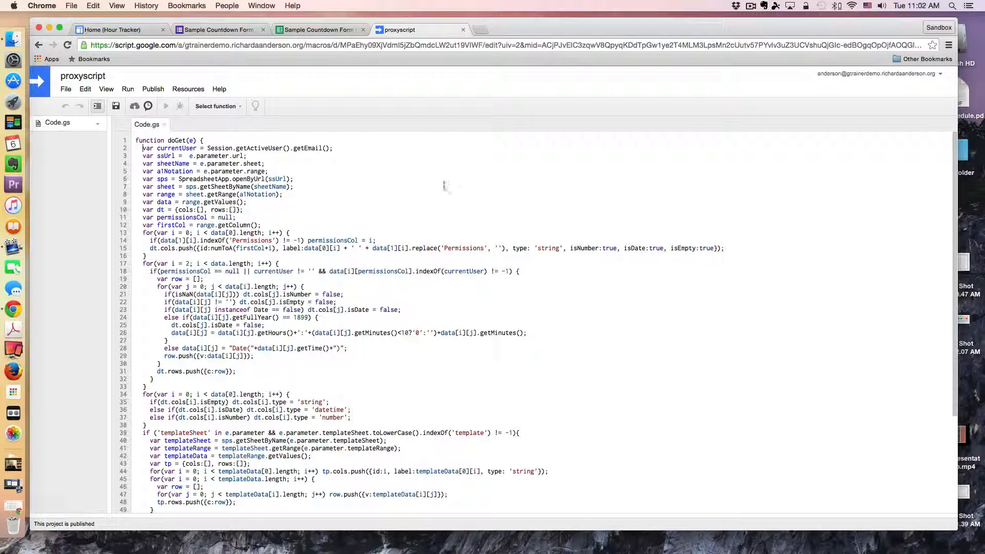
mouse_move(208, 88)
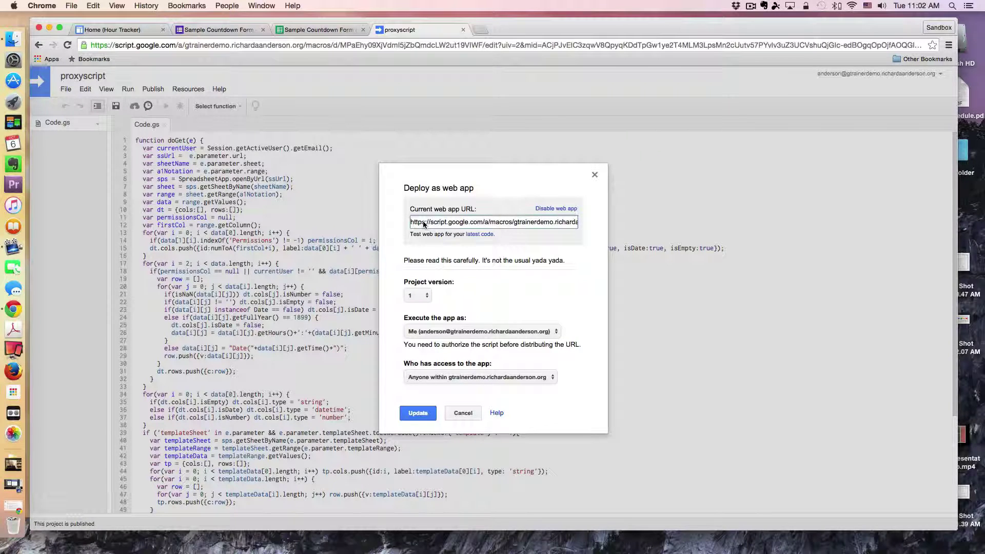
left_click(315, 29)
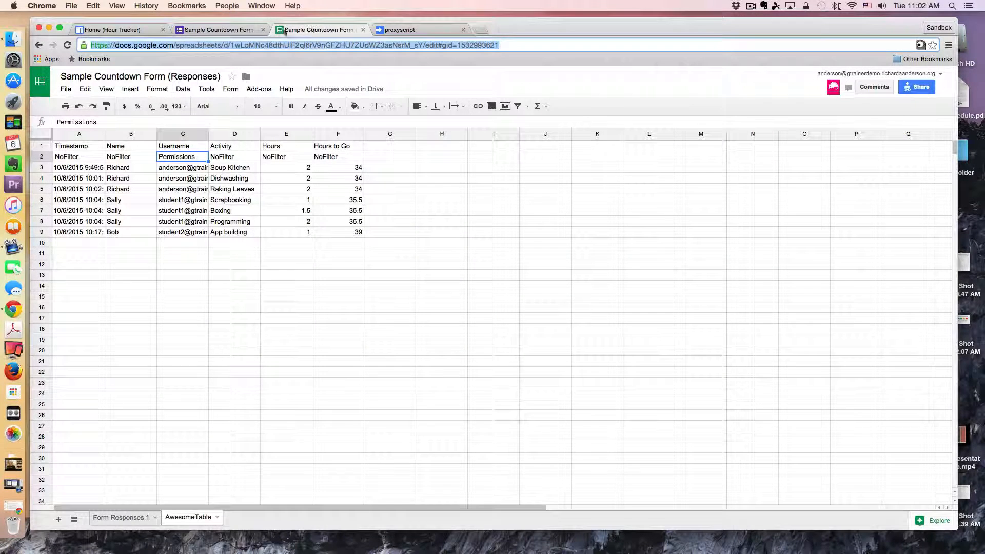
left_click(117, 29)
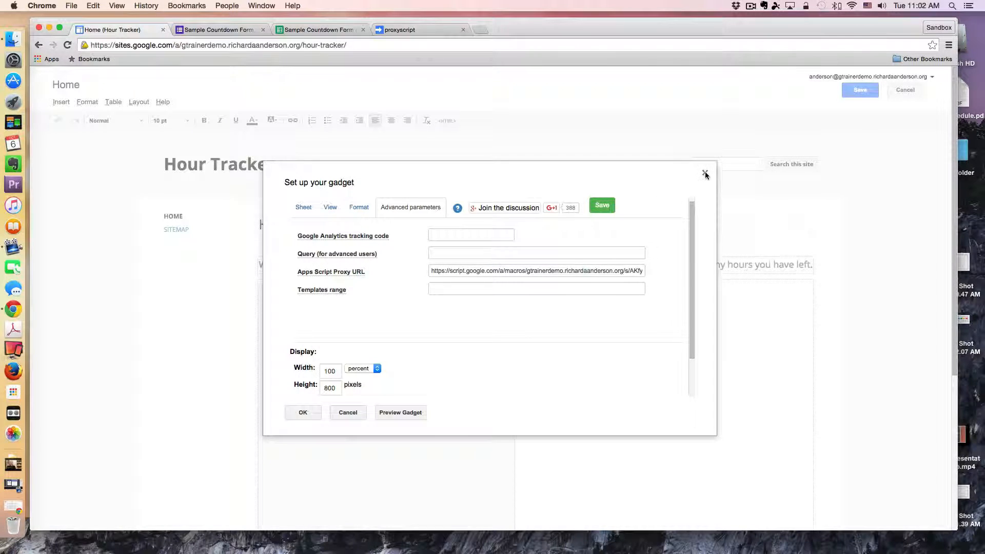
Close the gadget setup and save the Home page with the Awesome Table
left_click(705, 171)
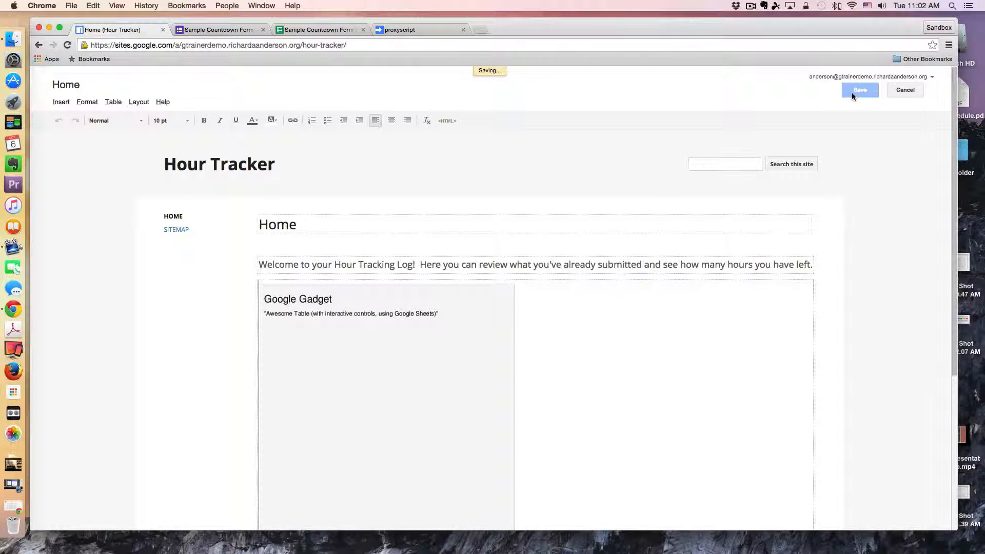
left_click(860, 90)
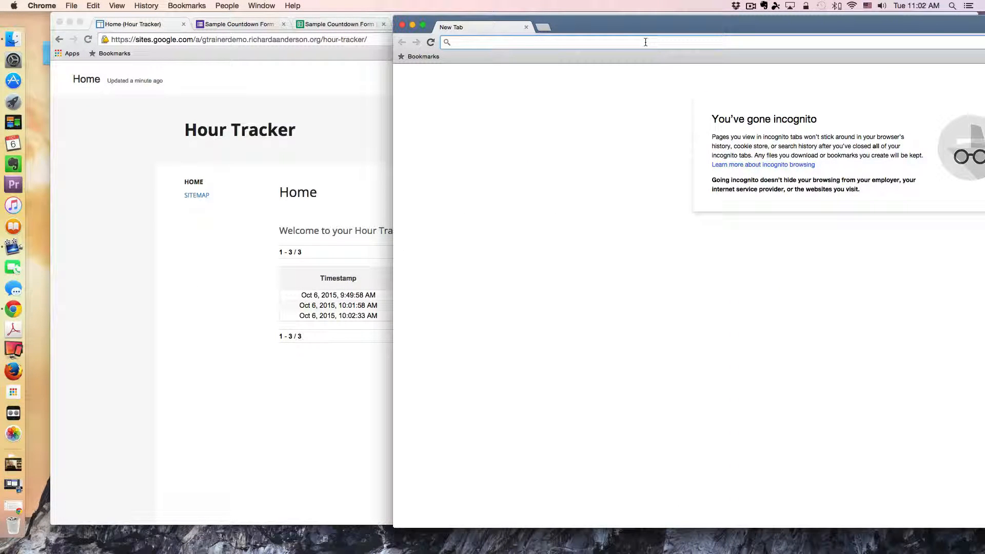
Go to drive.google.com and sign in as the stu@gtrain student account with its password
type("drive.google.com")
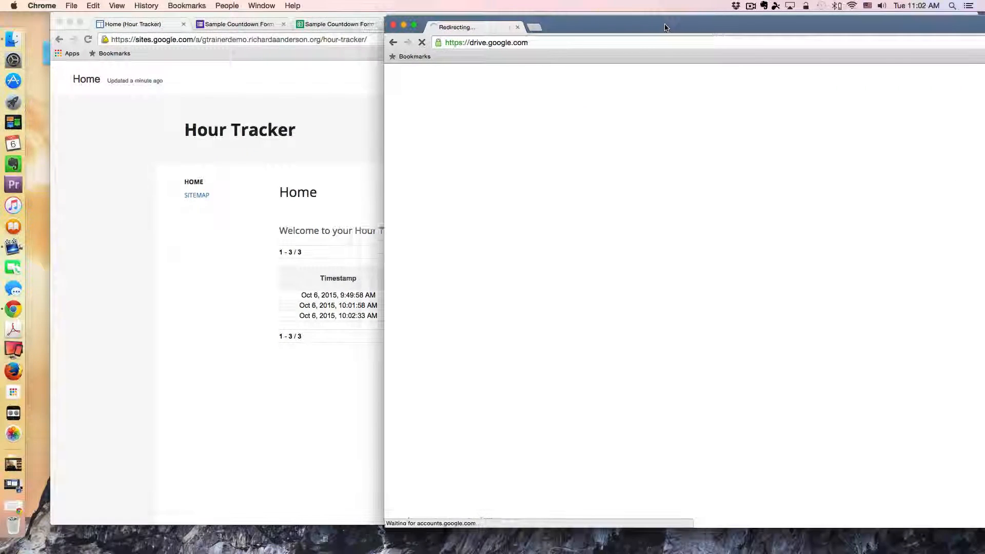
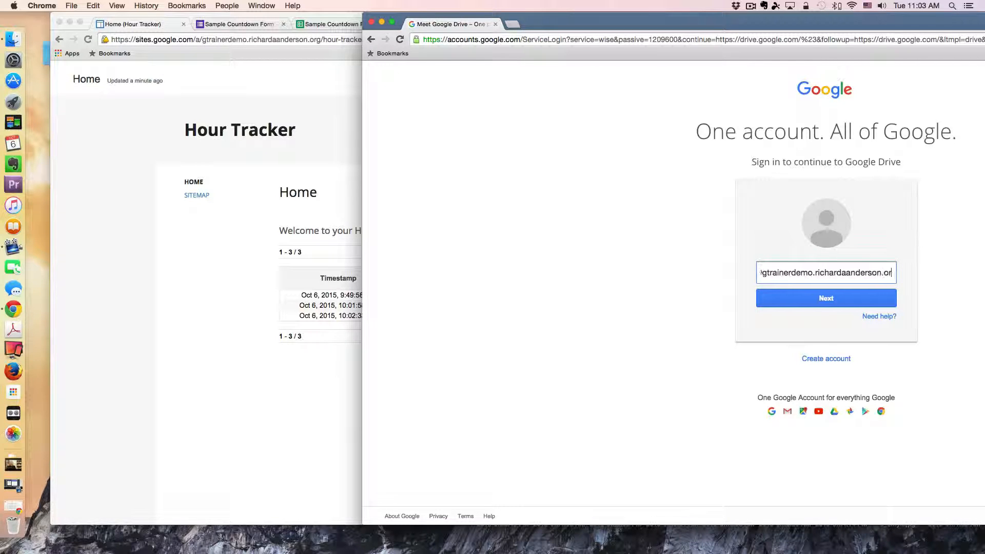
left_click(826, 298)
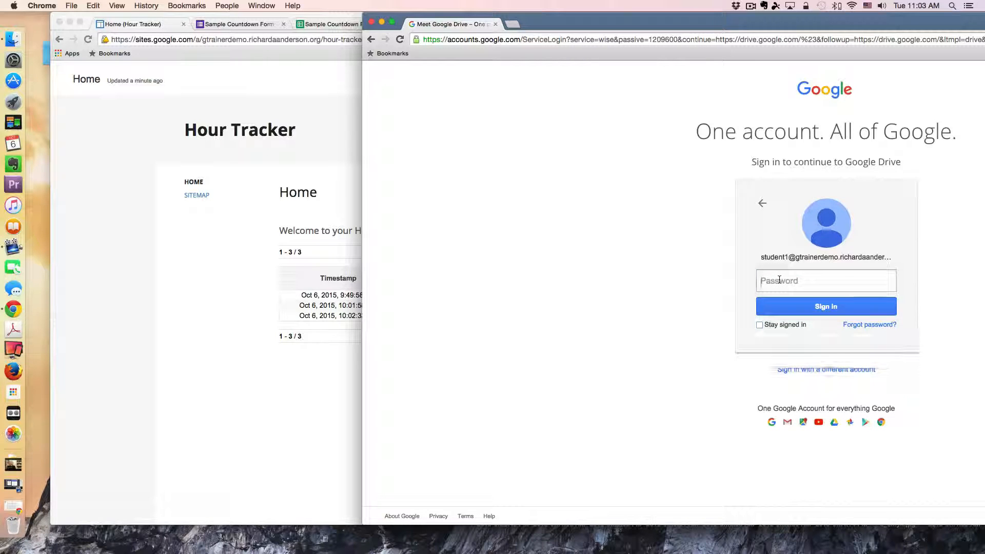
type("password")
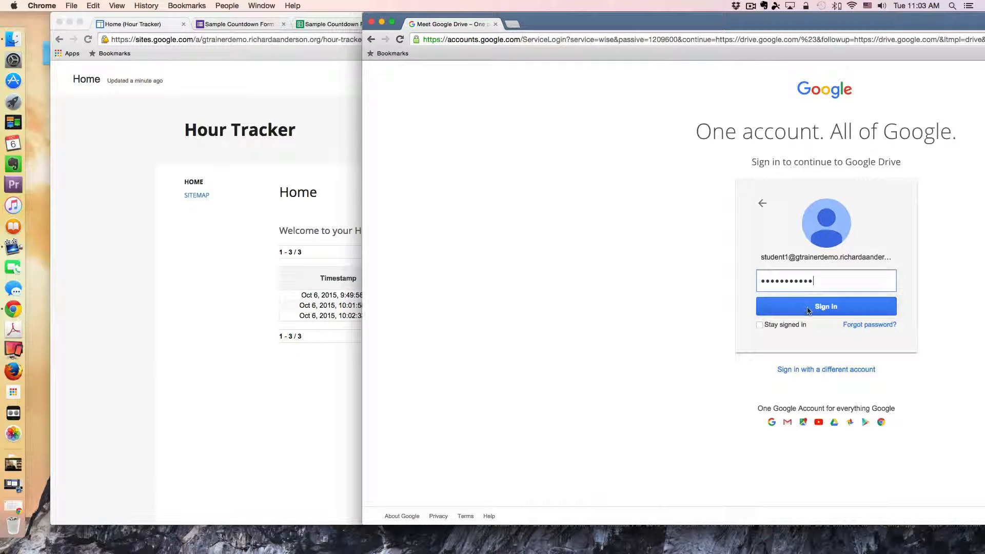
left_click(826, 306)
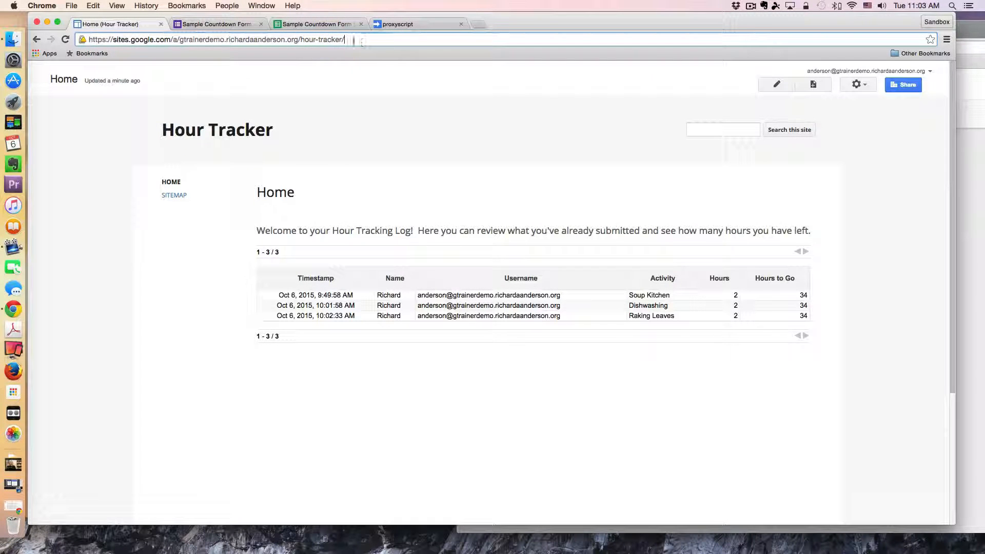
In the student's private window, enter the Hour Tracker Google Sites URL
left_click(185, 39)
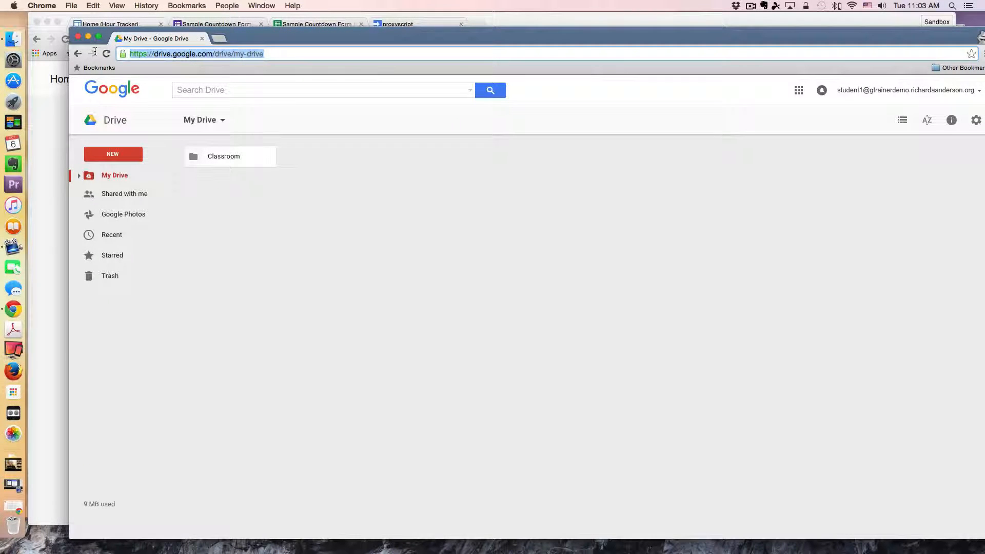
type("https://sites.google.com/a/gtrainerdemo.richardaanderson.org/hour-tracker/")
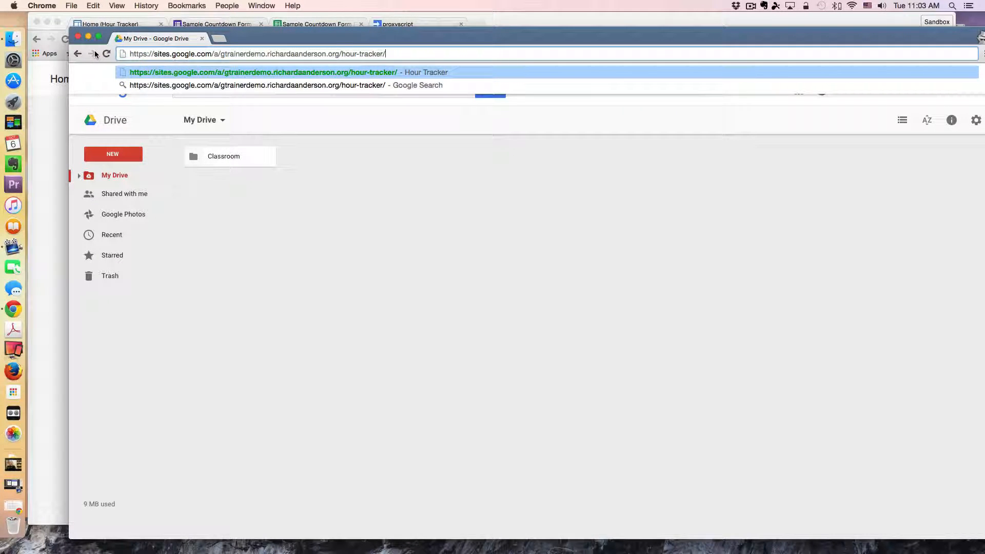